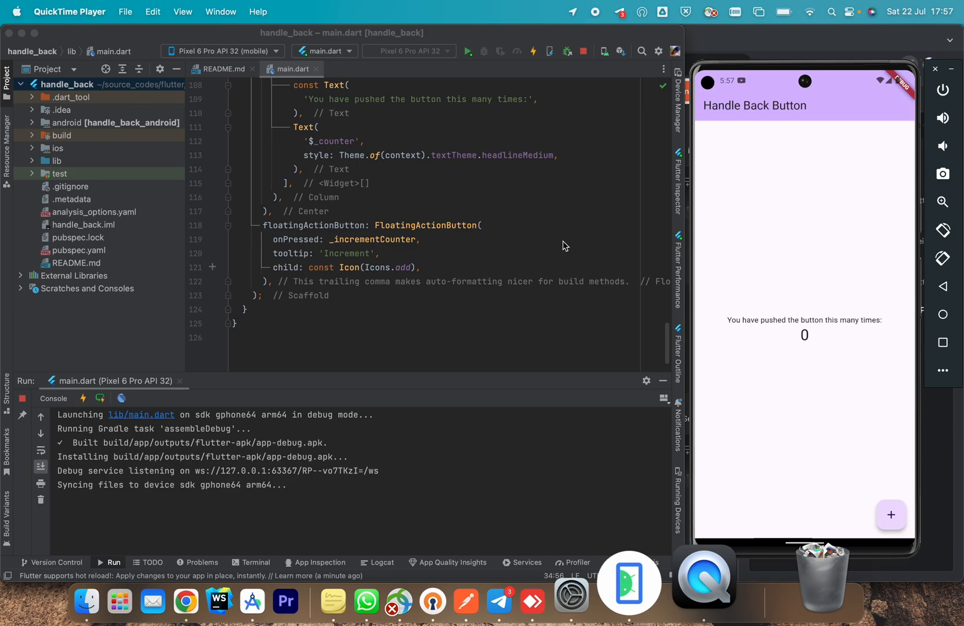
pyautogui.moveTo(747, 245)
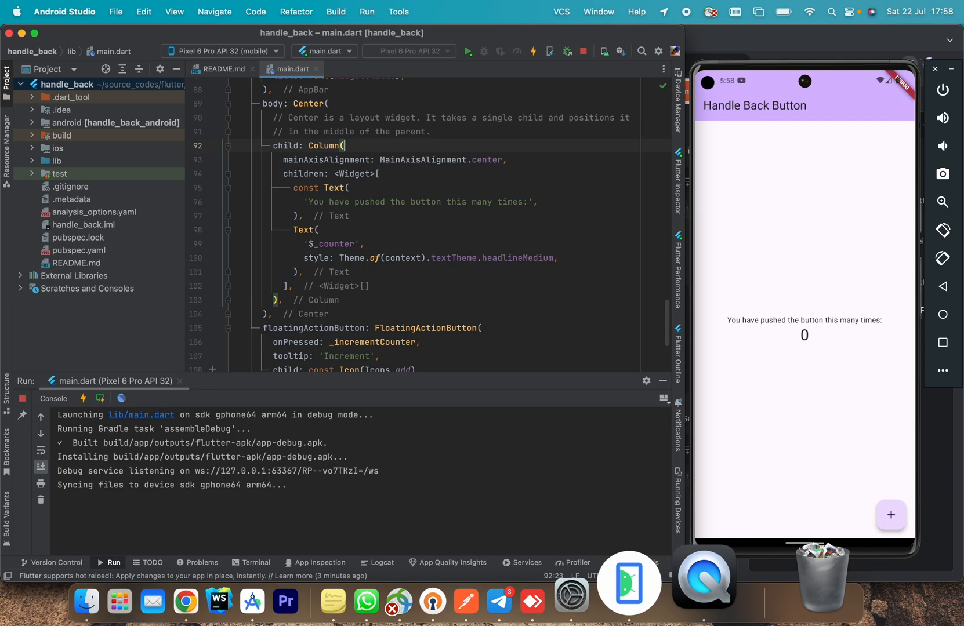
pyautogui.moveTo(575, 166)
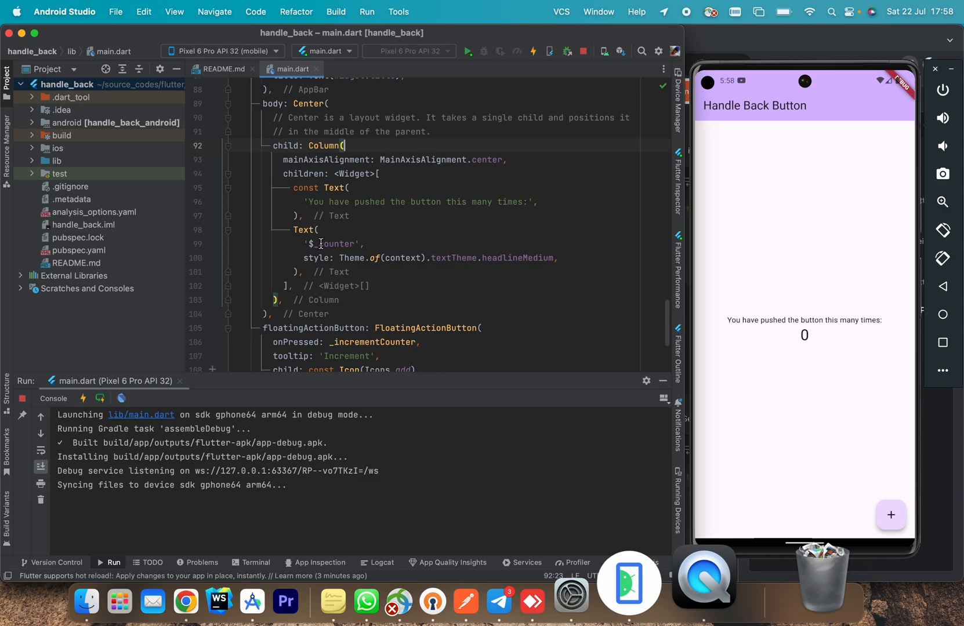
# - Create a new Dart file named register_new_user in the lib folder
pyautogui.click(32, 161)
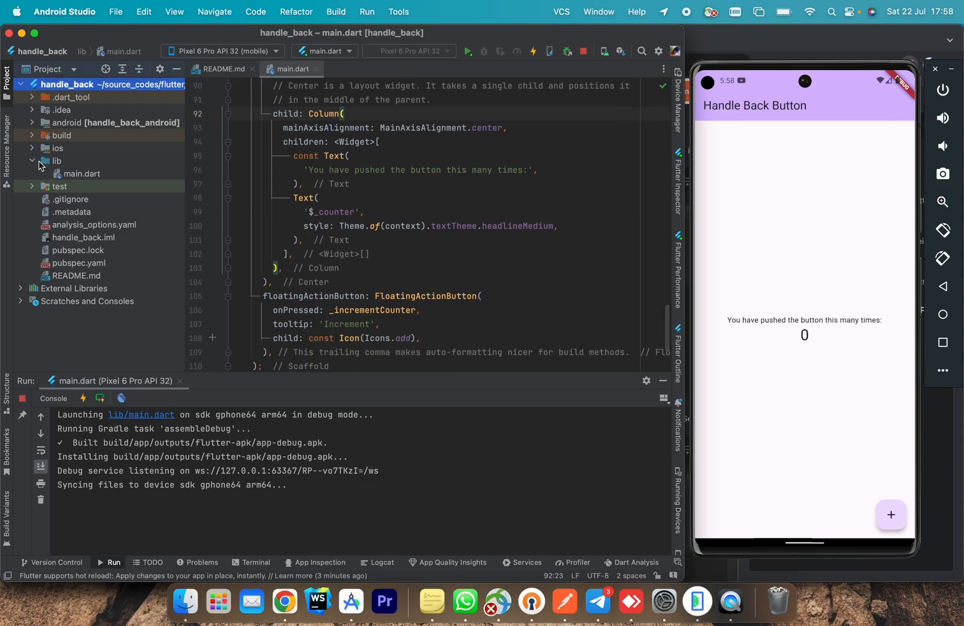
pyautogui.rightClick(56, 160)
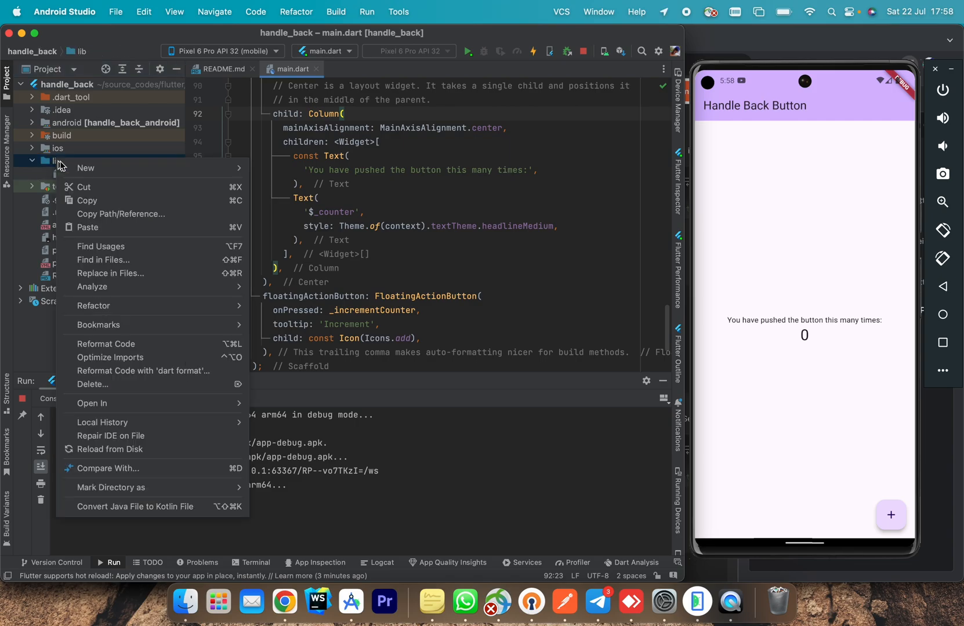
pyautogui.click(85, 167)
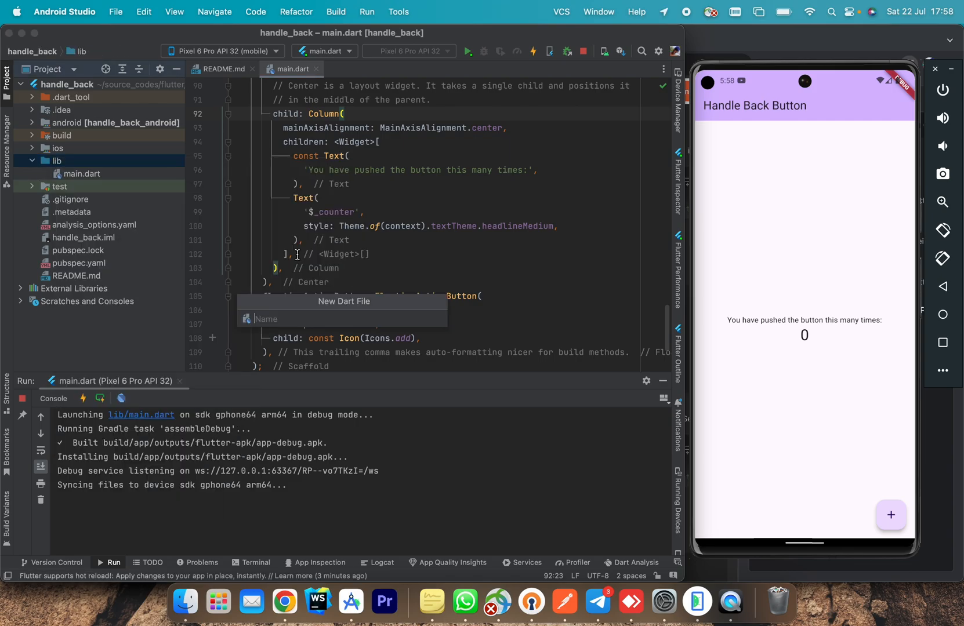
pyautogui.write('regist')
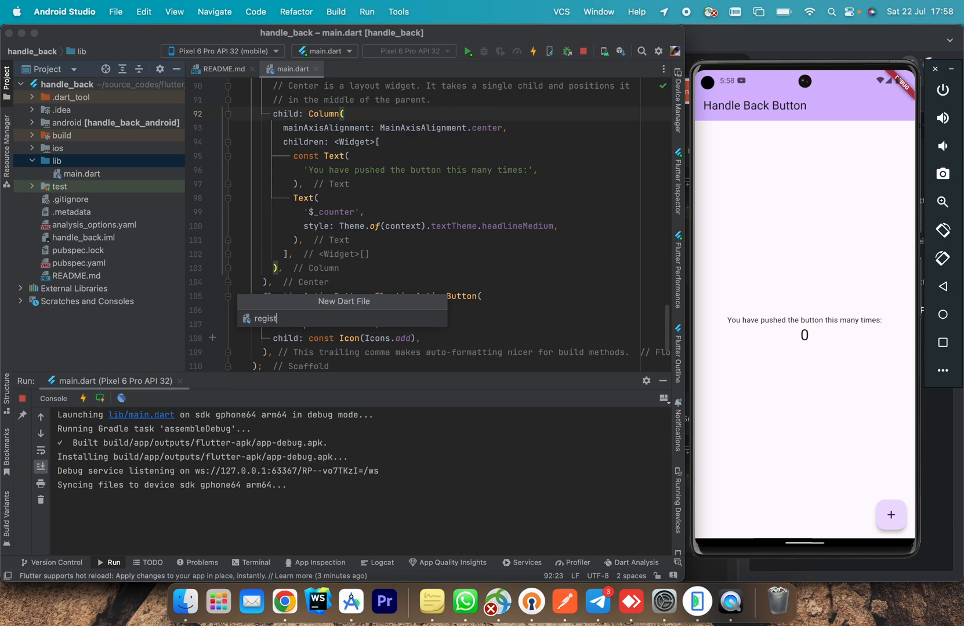
pyautogui.write('er_')
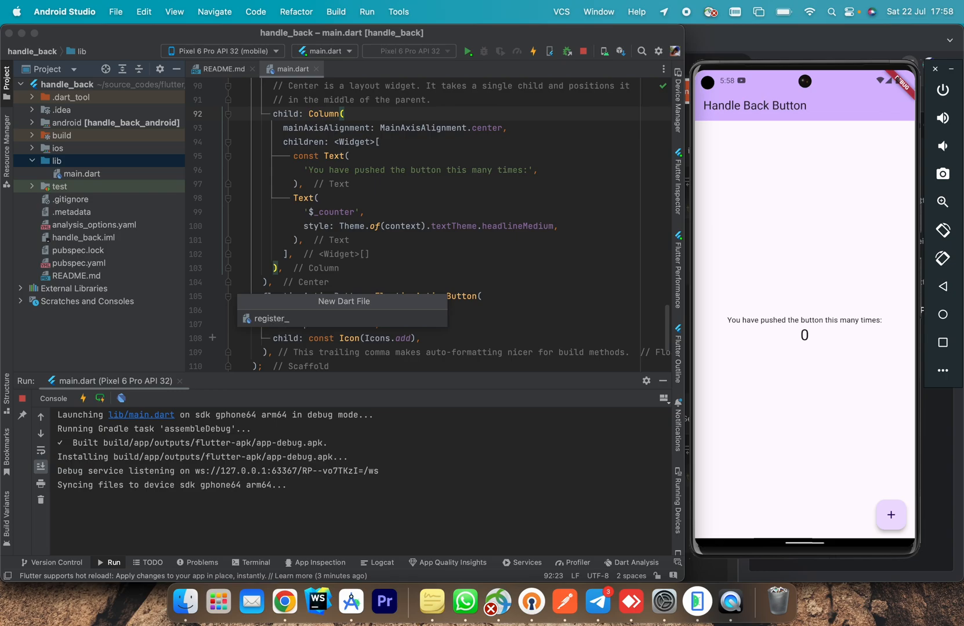
pyautogui.write('new_user')
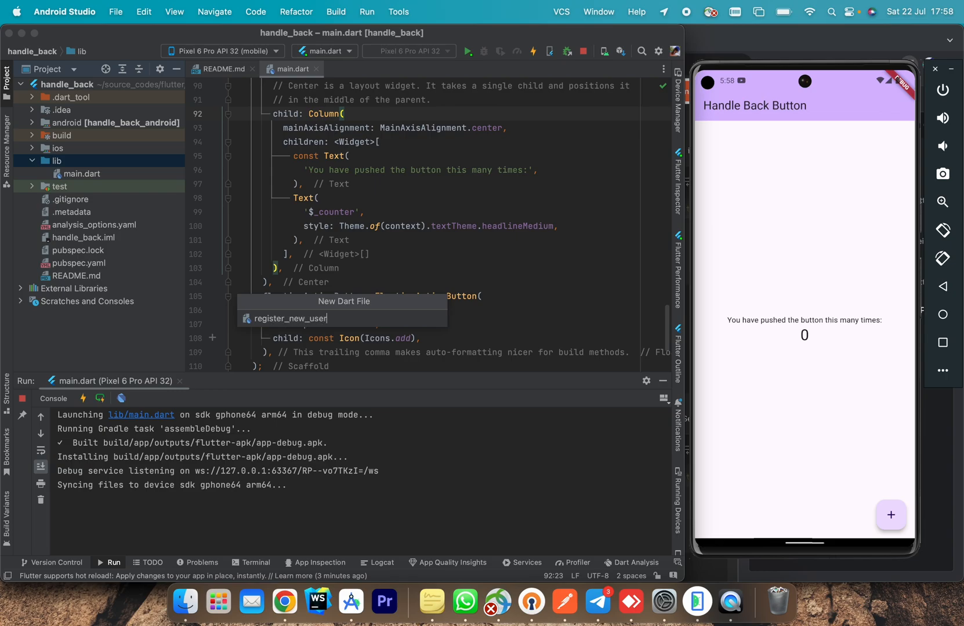
pyautogui.press('Enter')
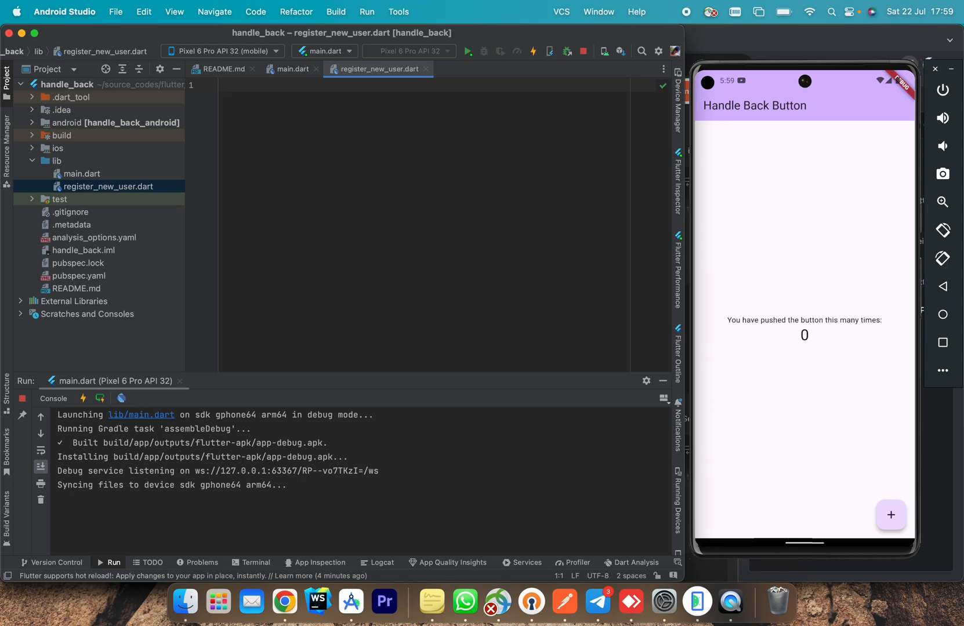
# - Declare the RegisterNewUser StatelessWidget, with a const constructor, returning a Scaffold with an AppBar
pyautogui.write('class')
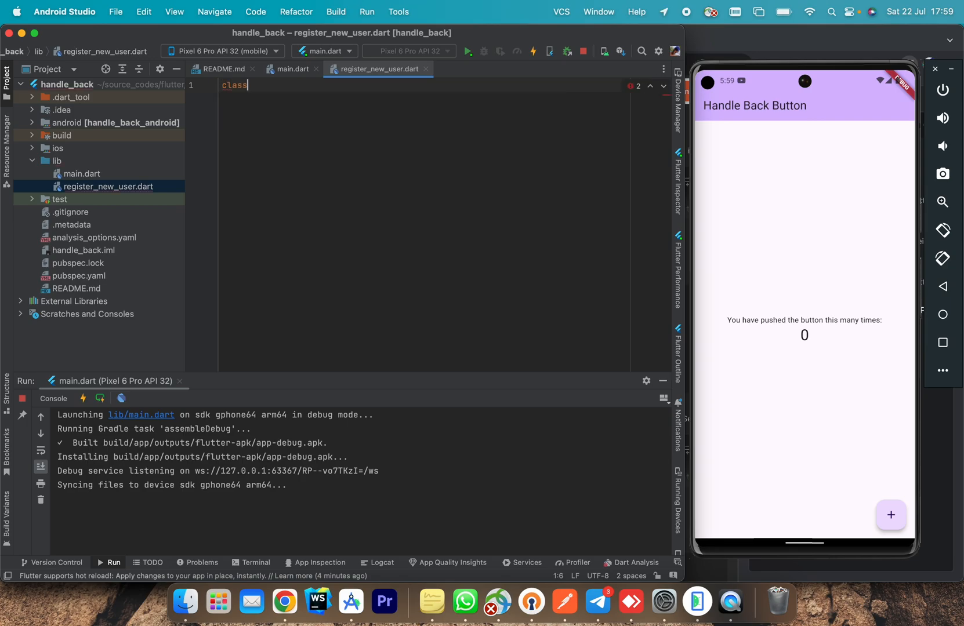
pyautogui.write('Regis')
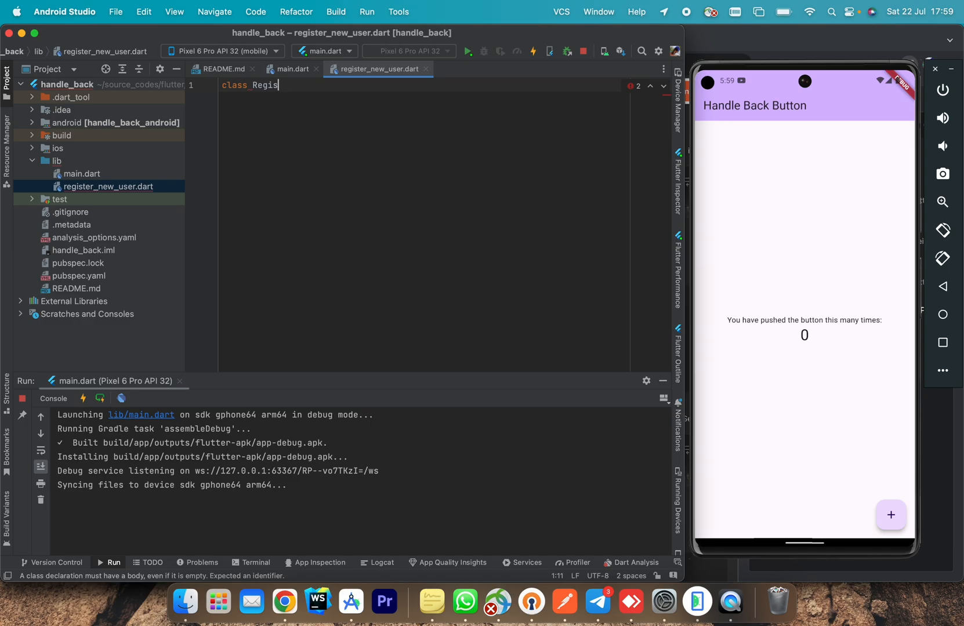
pyautogui.write('terNew')
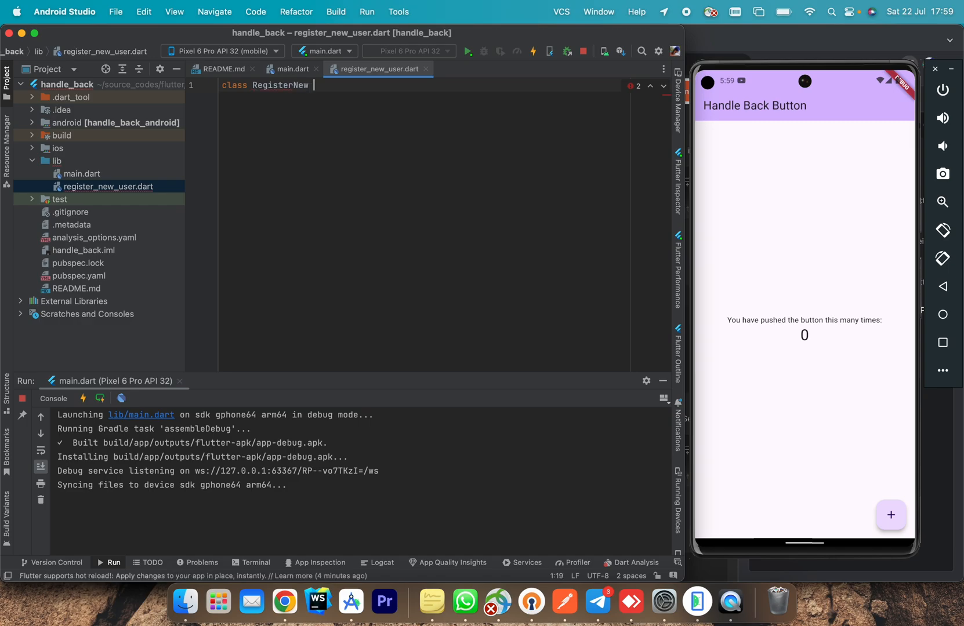
pyautogui.write('User extends')
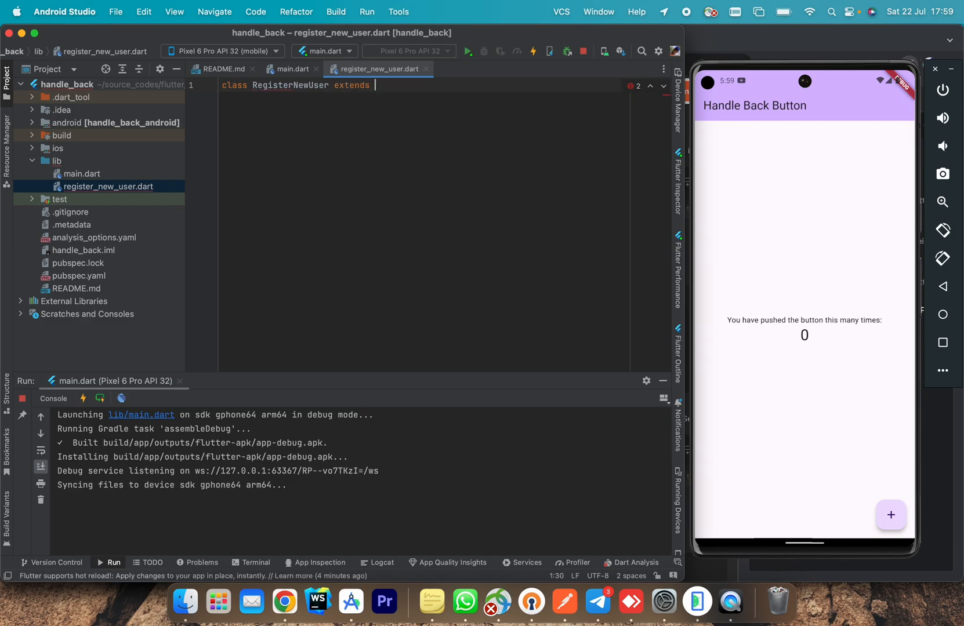
pyautogui.write('StatelessWidget{')
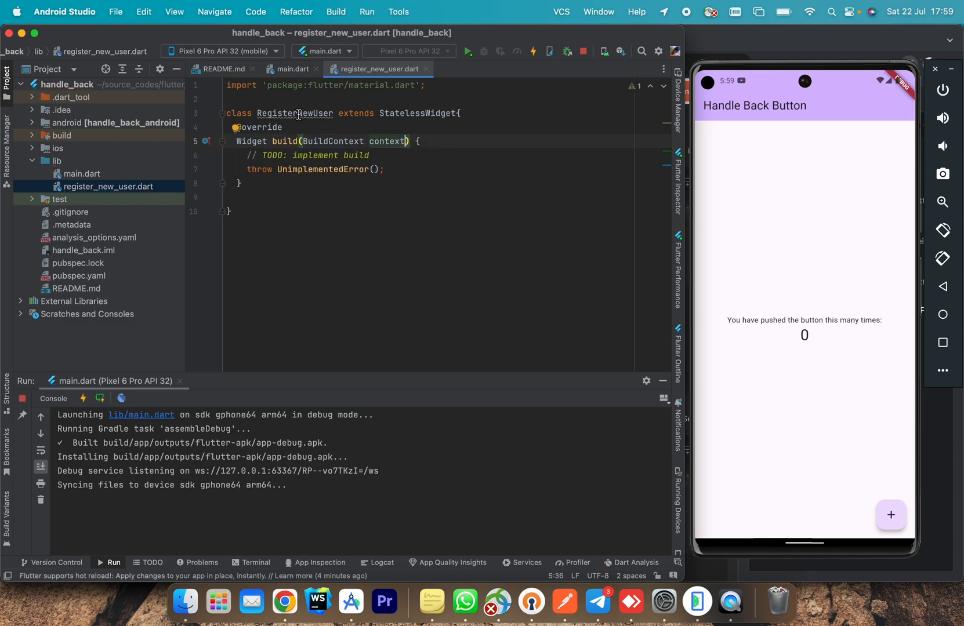
pyautogui.write('const RegisterNewUser({super.key});')
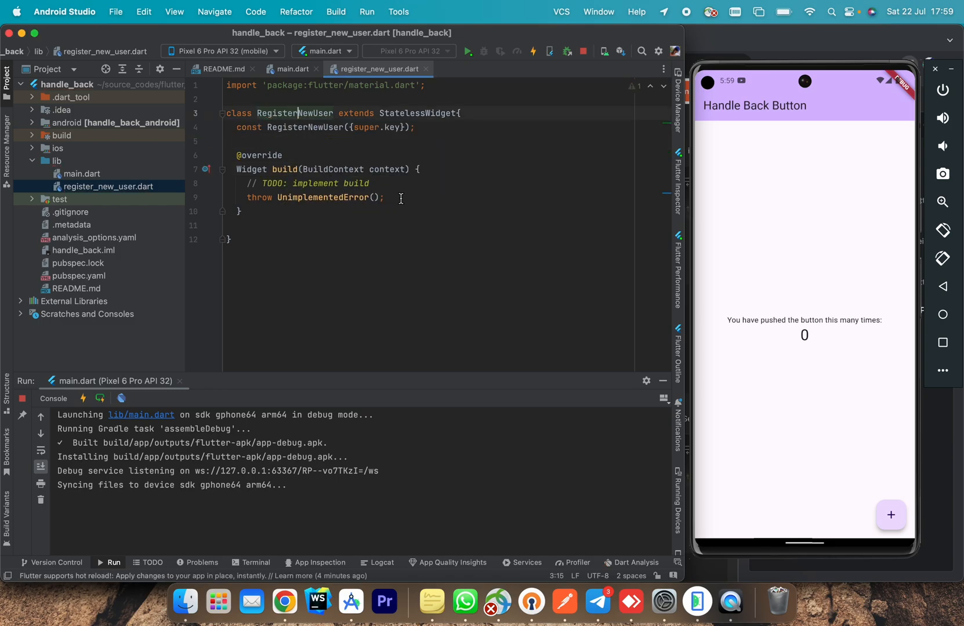
pyautogui.write('return Scaffold(')
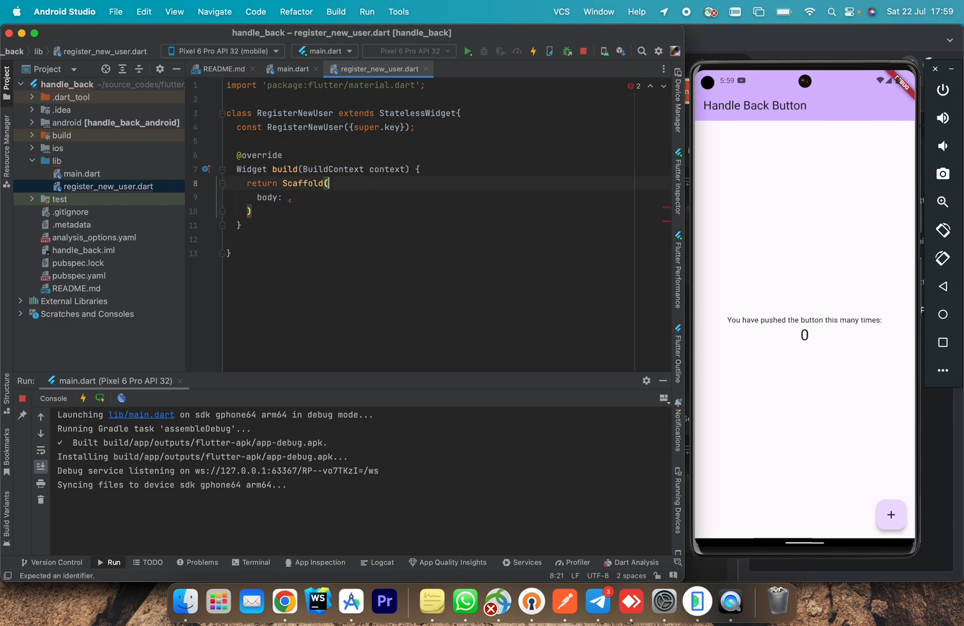
pyautogui.write('appBar: AppBar(),')
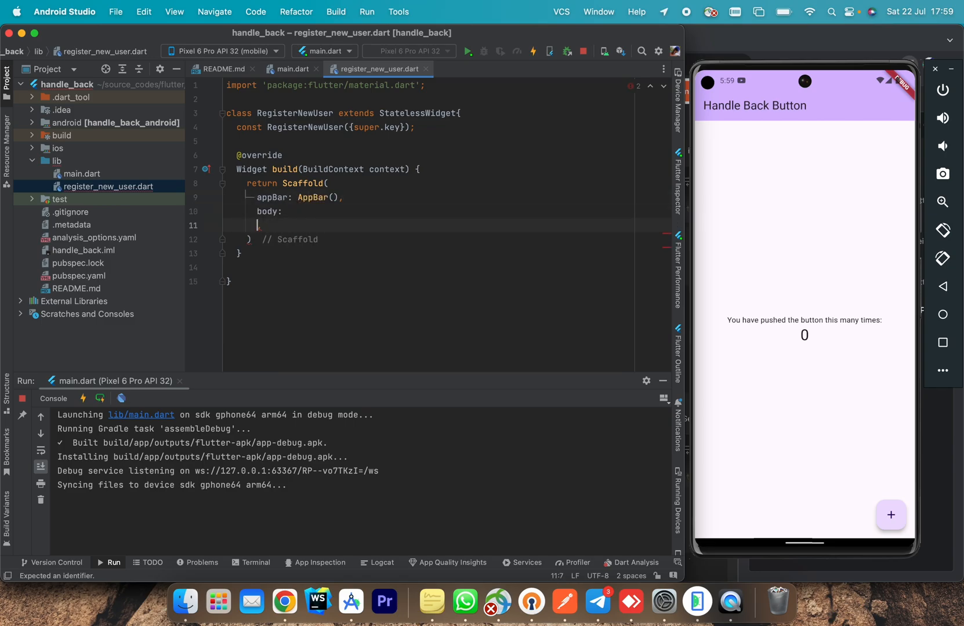
# - Add a ListView holding a TextFormField labelled 'First Name', then select that field's code
pyautogui.write('ListView(')
pyautogui.write('Tex')
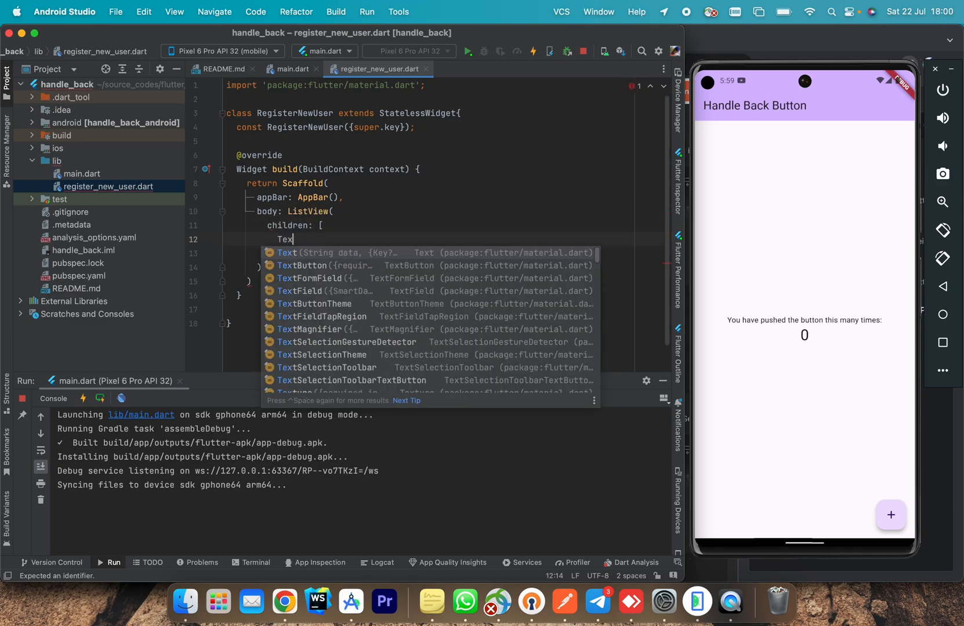
pyautogui.write('FormField(')
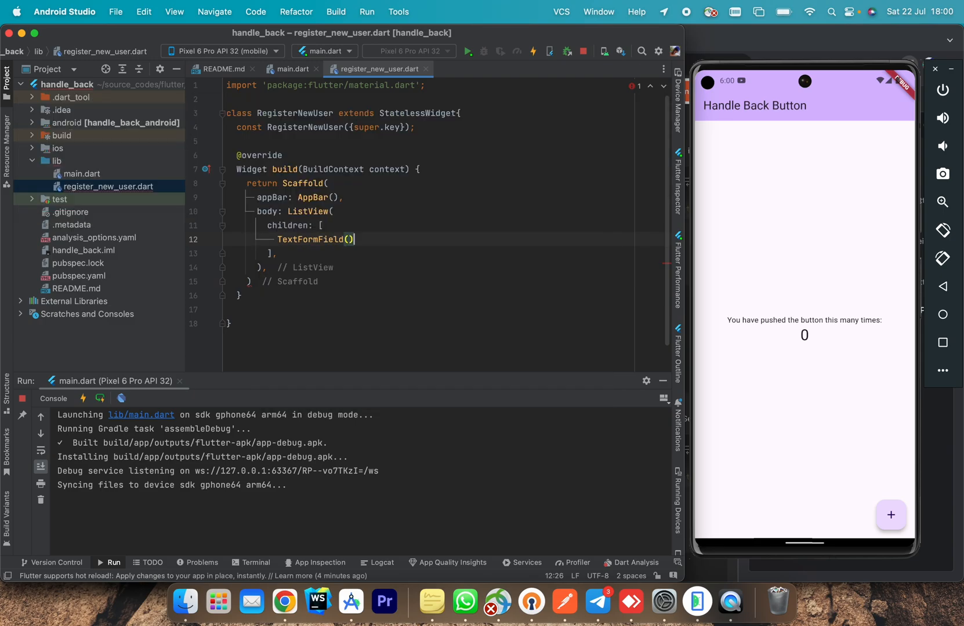
pyautogui.write('decoration: ,')
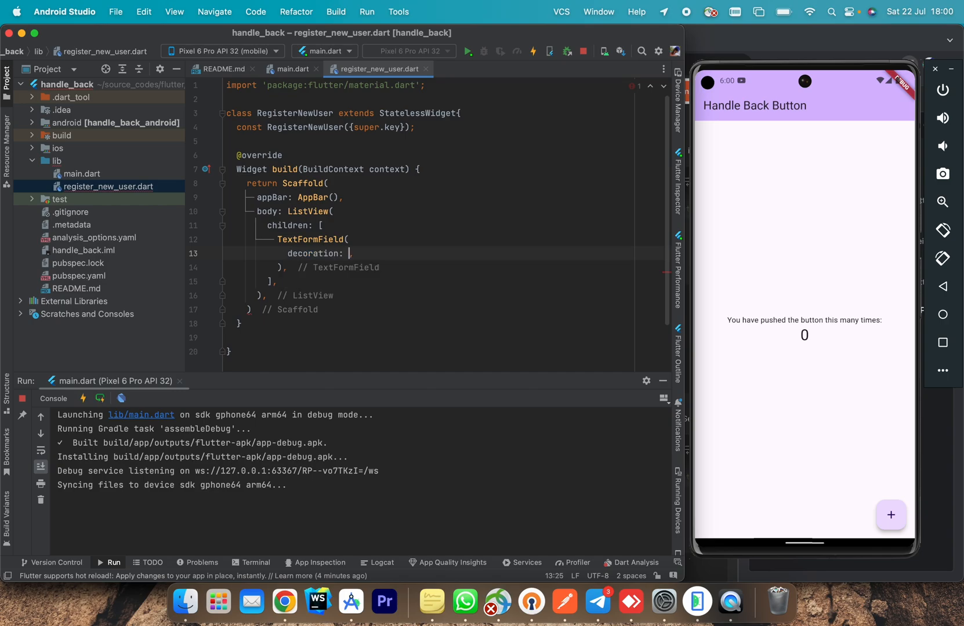
pyautogui.write('InputDecoration(')
pyautogui.write('label:')
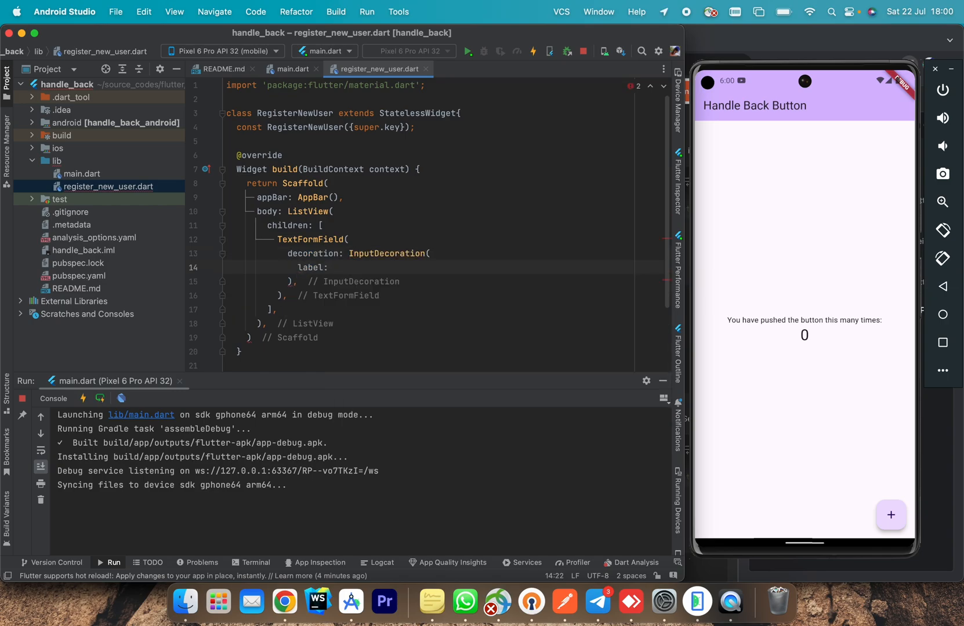
pyautogui.write('"')
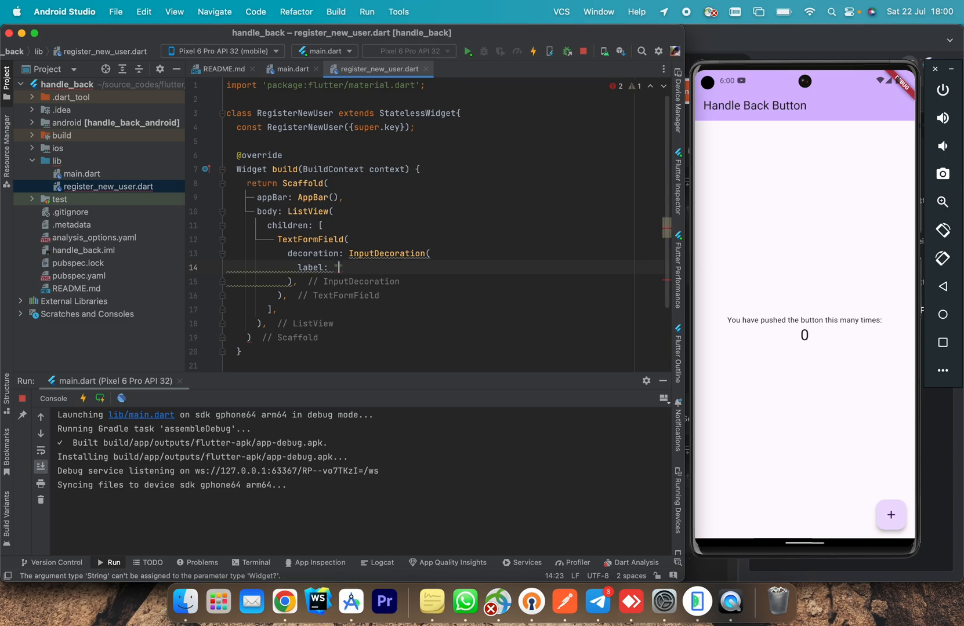
pyautogui.write('Fi')
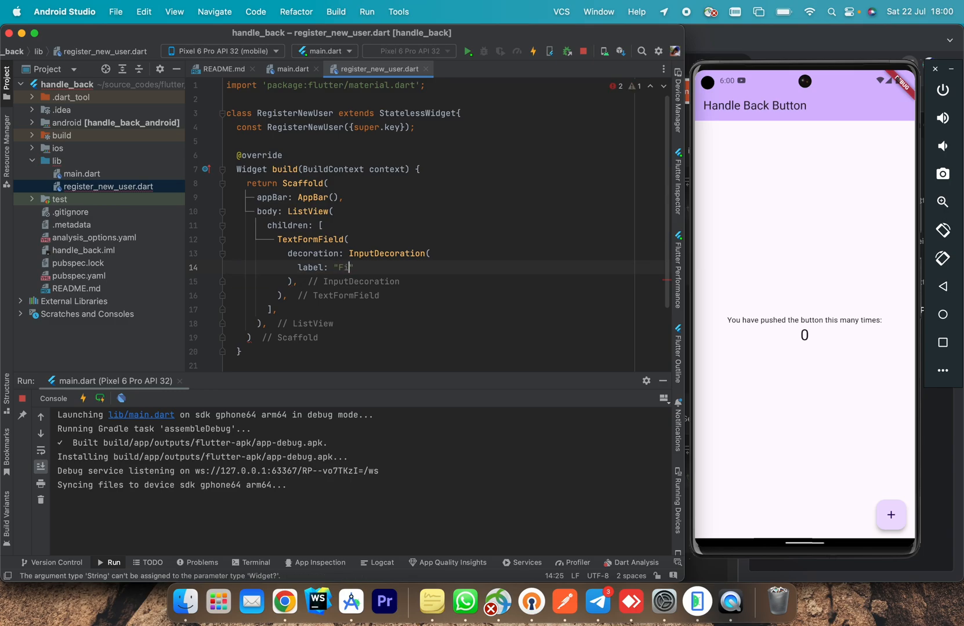
pyautogui.write('rst Name')
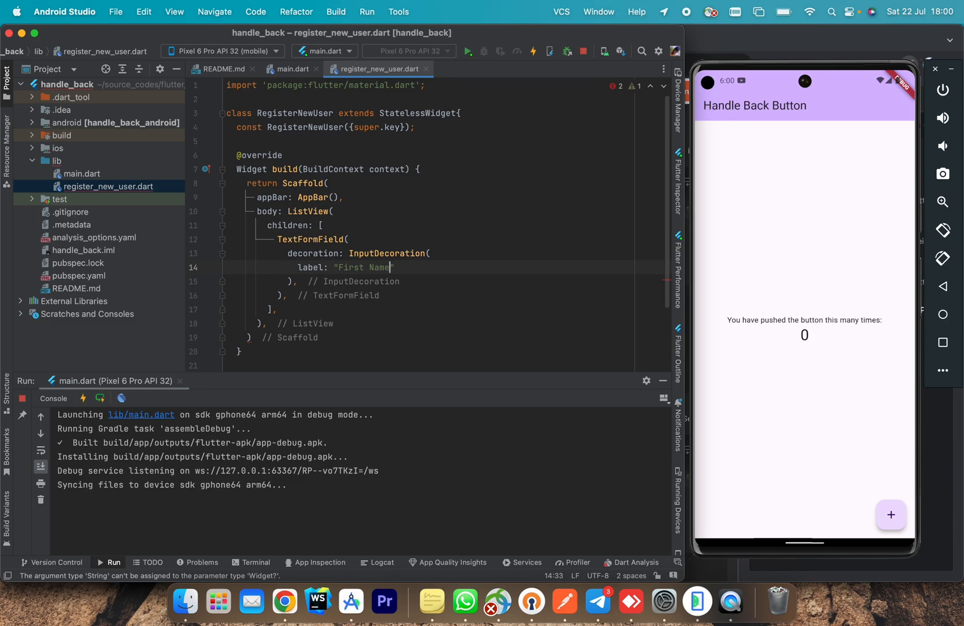
pyautogui.moveTo(324, 225); pyautogui.dragTo(289, 295)
pyautogui.write('Text')
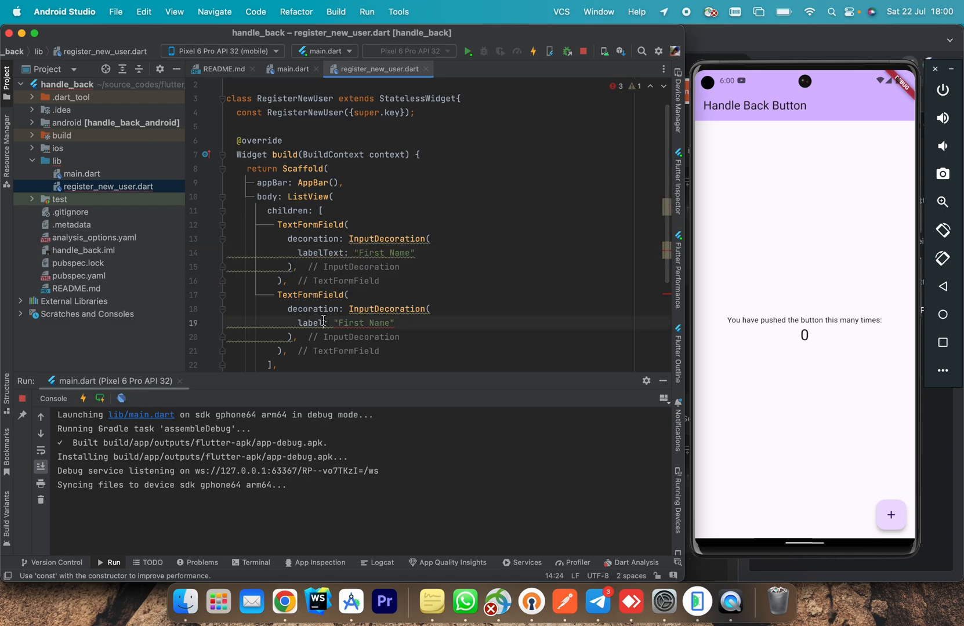
# - Relabel the second field Last Name, add a Submit ElevatedButton, and make decorations and label const
pyautogui.doubleClick(369, 323)
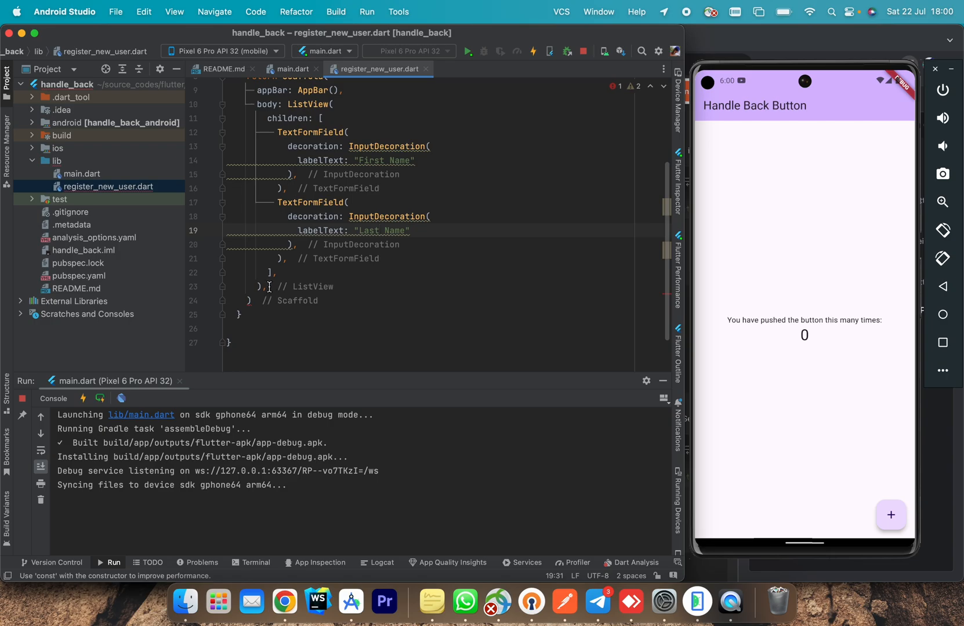
pyautogui.press('Enter')
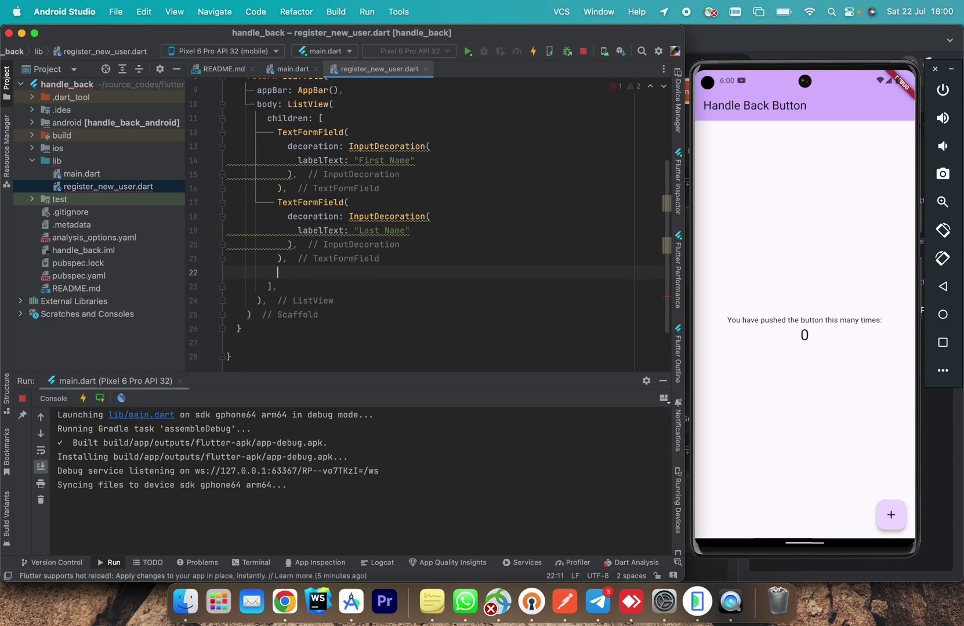
pyautogui.write('ElevatedButton(onPressed: onPressed, child: child)')
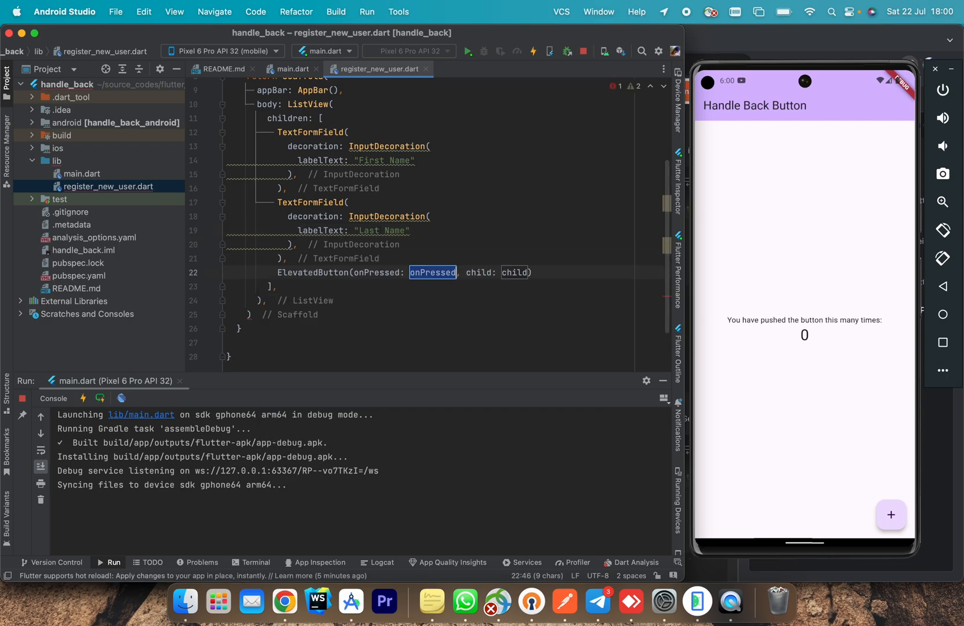
pyautogui.write('(){}')
pyautogui.click(516, 272)
pyautogui.write('Text("Su')
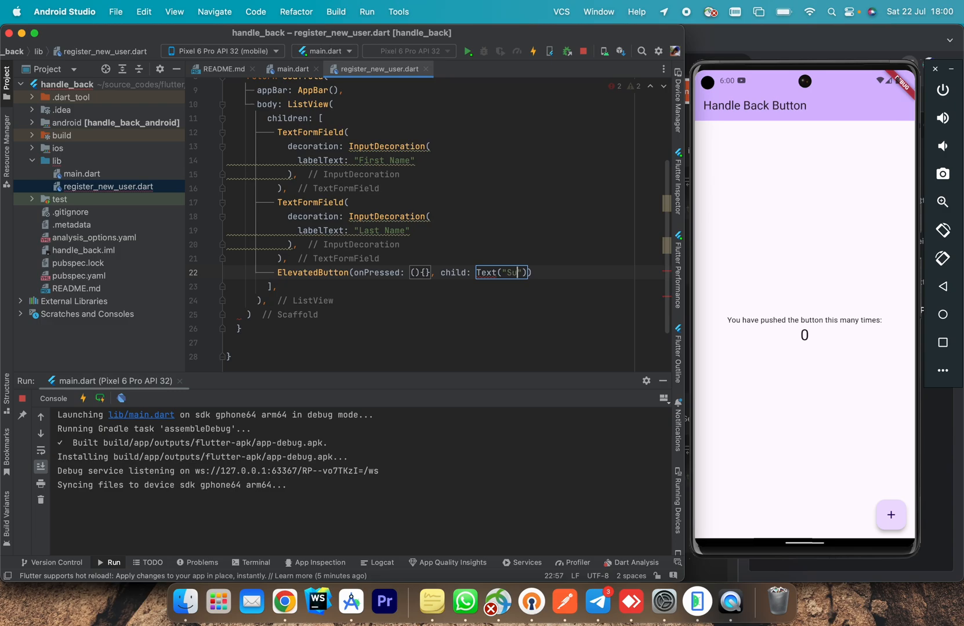
pyautogui.write('bmit')
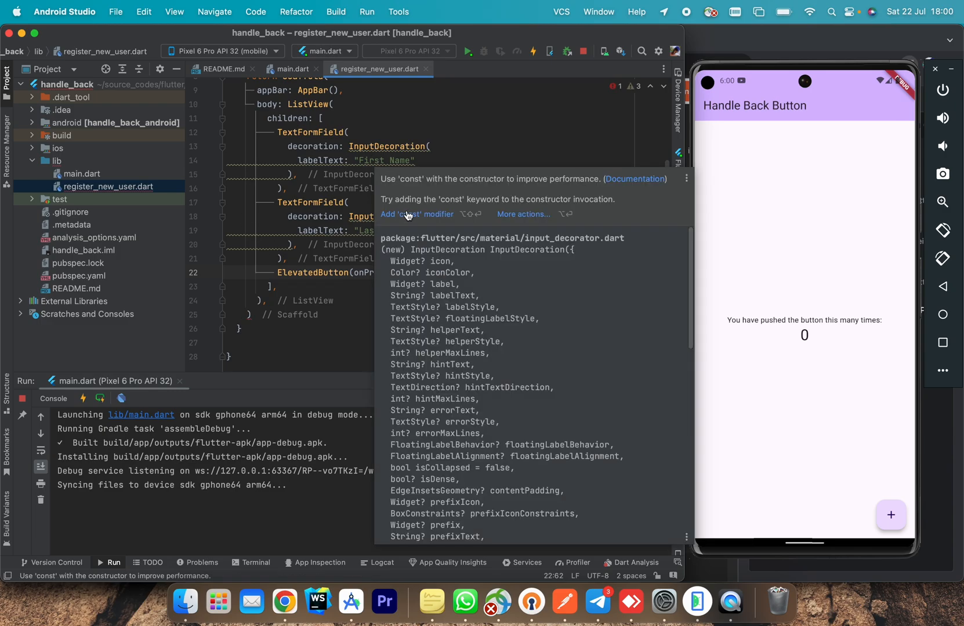
pyautogui.click(417, 214)
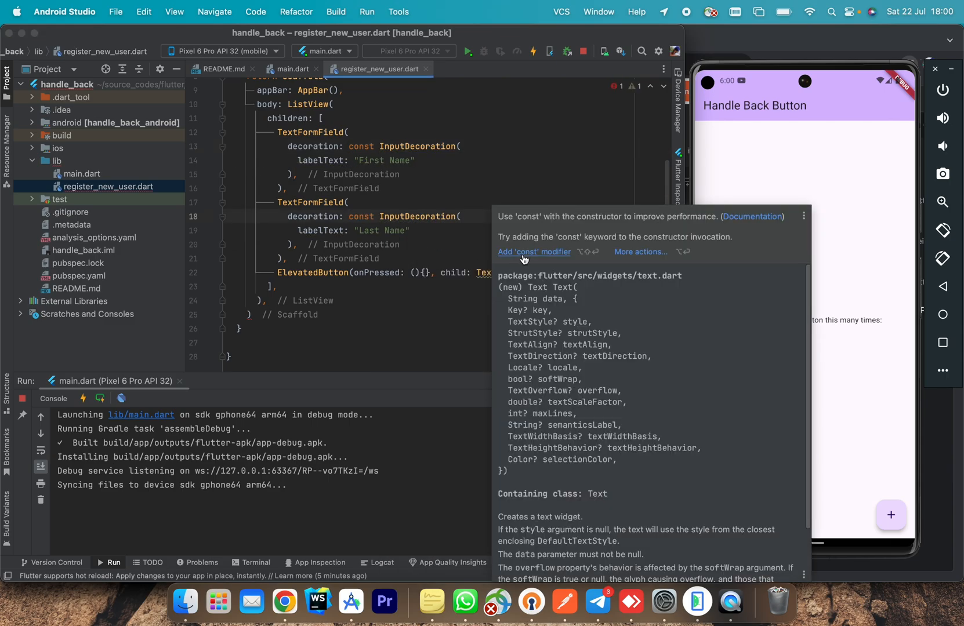
pyautogui.click(293, 69)
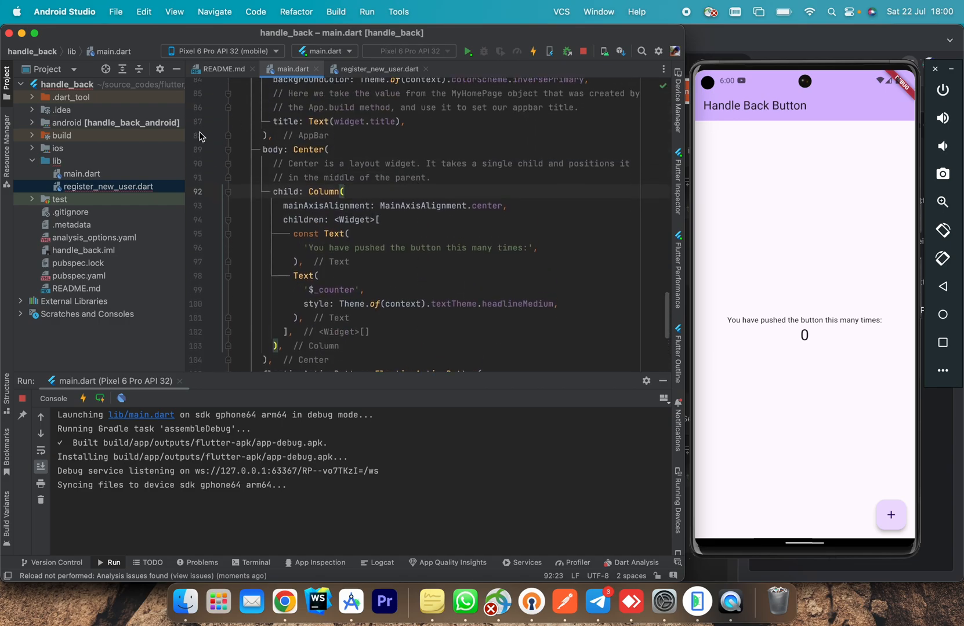
pyautogui.moveTo(229, 199)
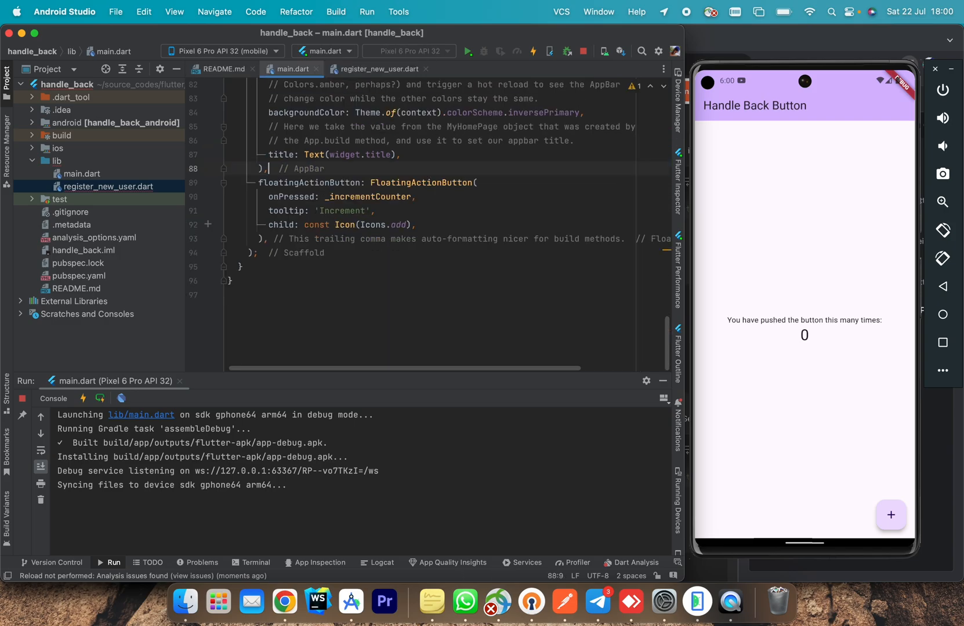
# - Make the floating button push a CupertinoPageRoute building const RegisterNewUser
pyautogui.click(533, 51)
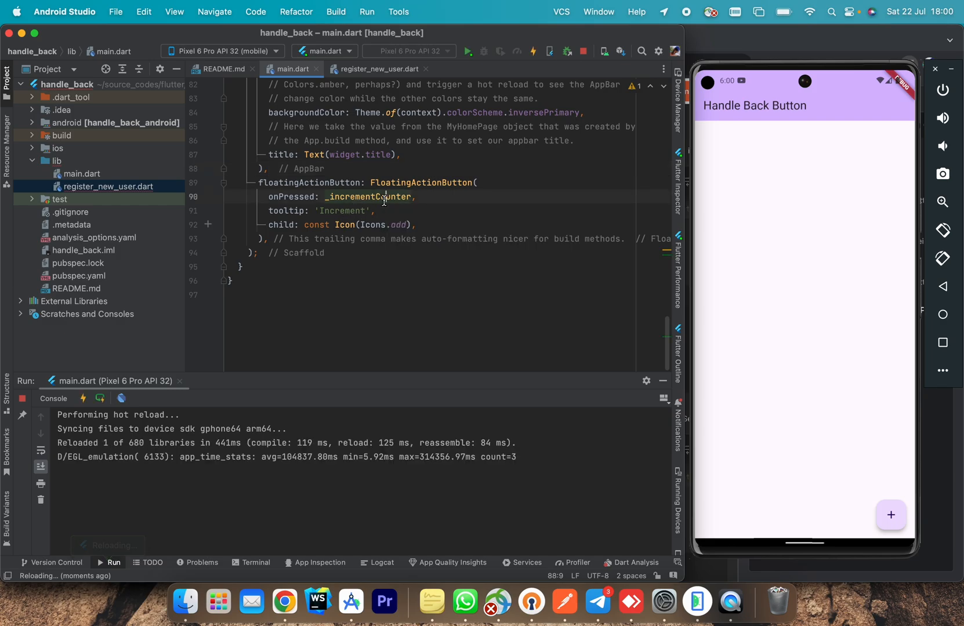
pyautogui.write('(){')
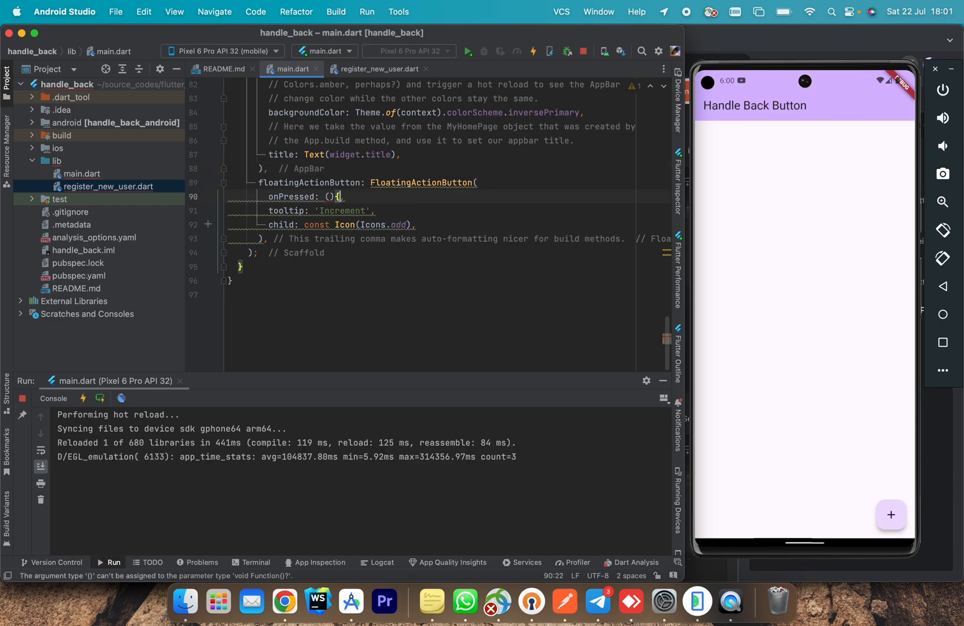
pyautogui.write('Navigator.of(context')
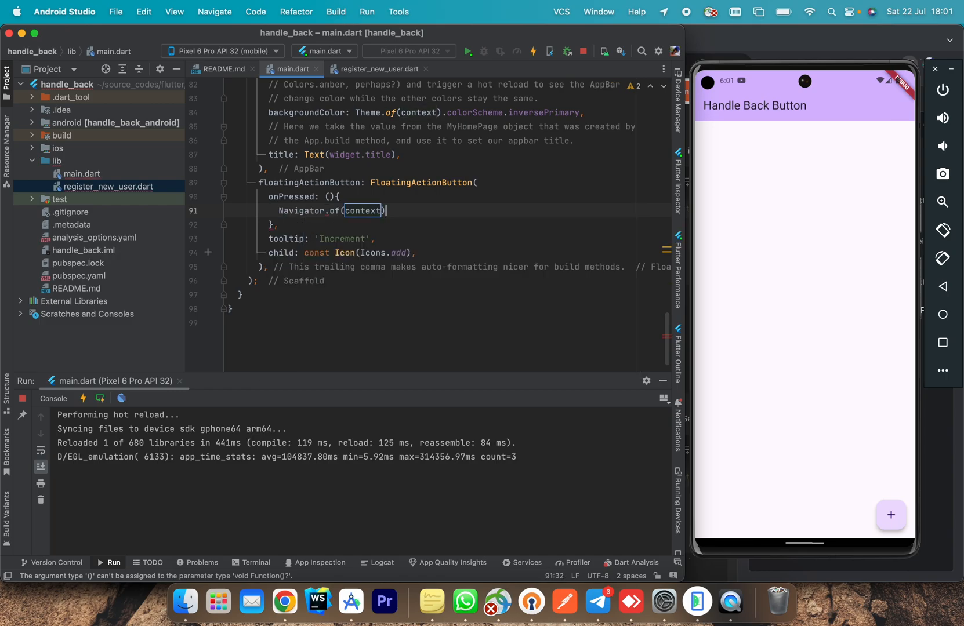
pyautogui.write('.push(C')
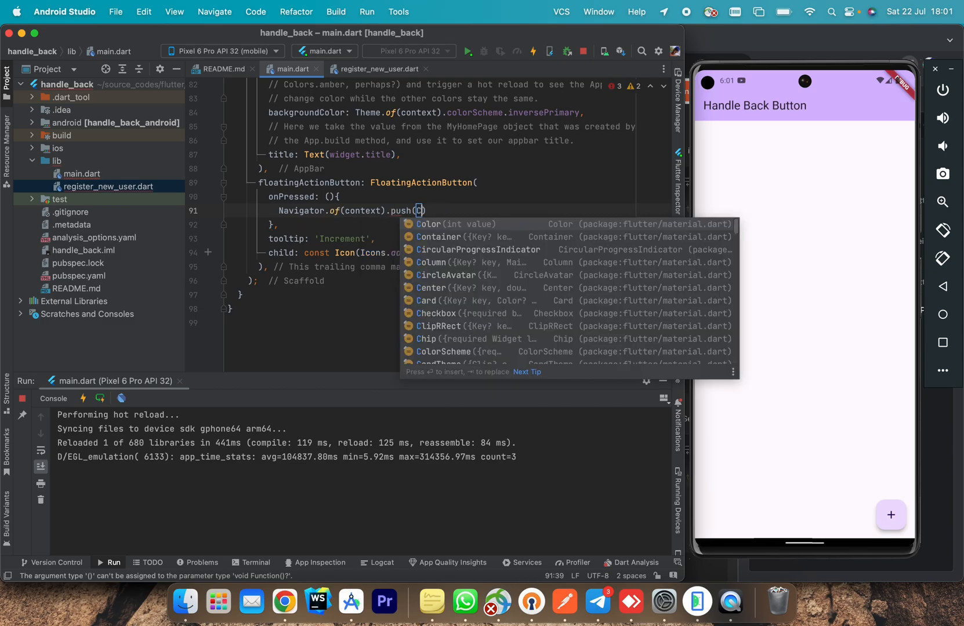
pyautogui.write('Cupert')
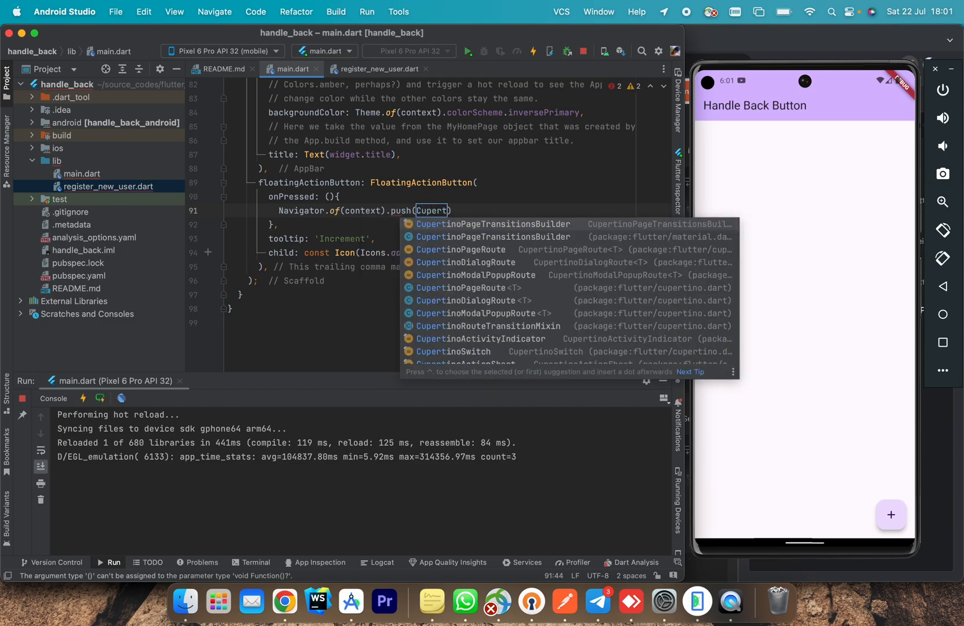
pyautogui.click(460, 249)
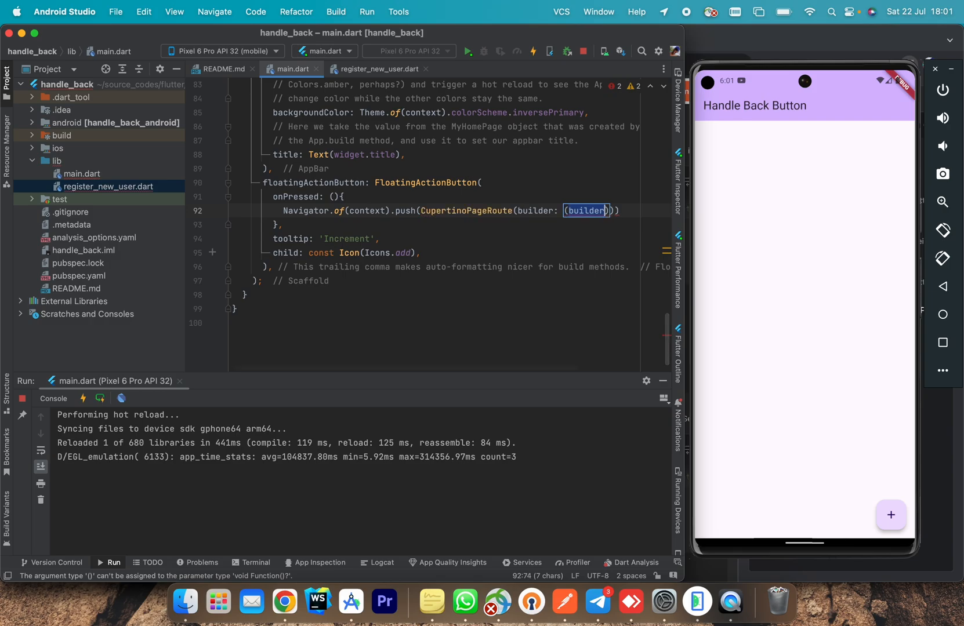
pyautogui.write('(context)=>')
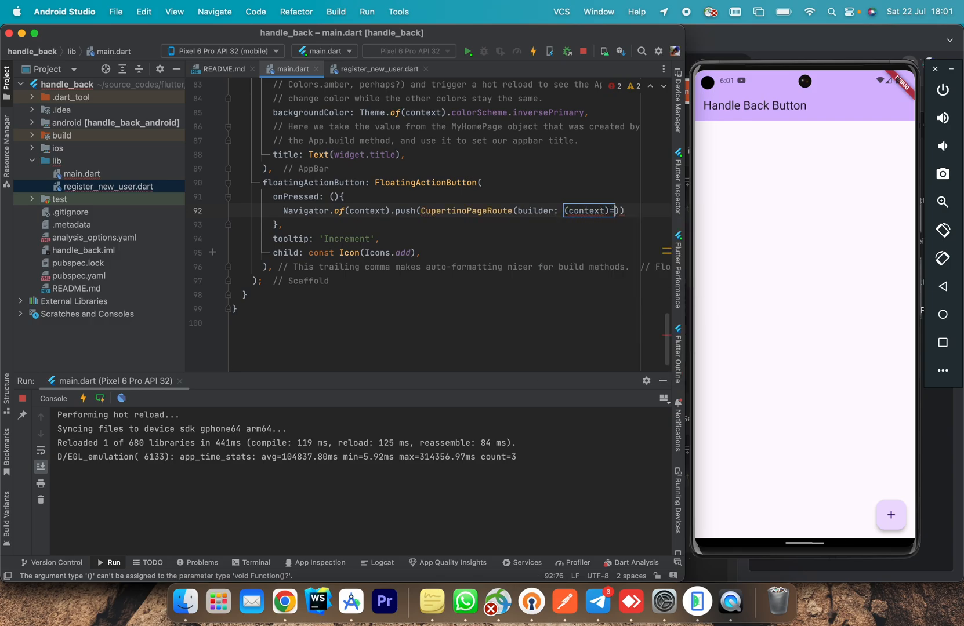
pyautogui.write('co')
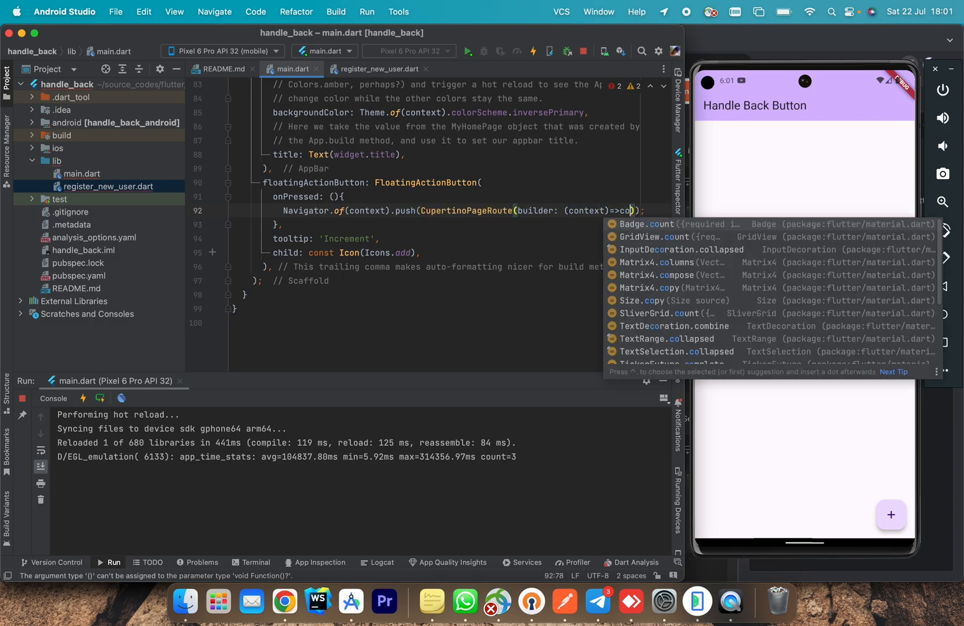
pyautogui.write('const RegisterNewUser())')
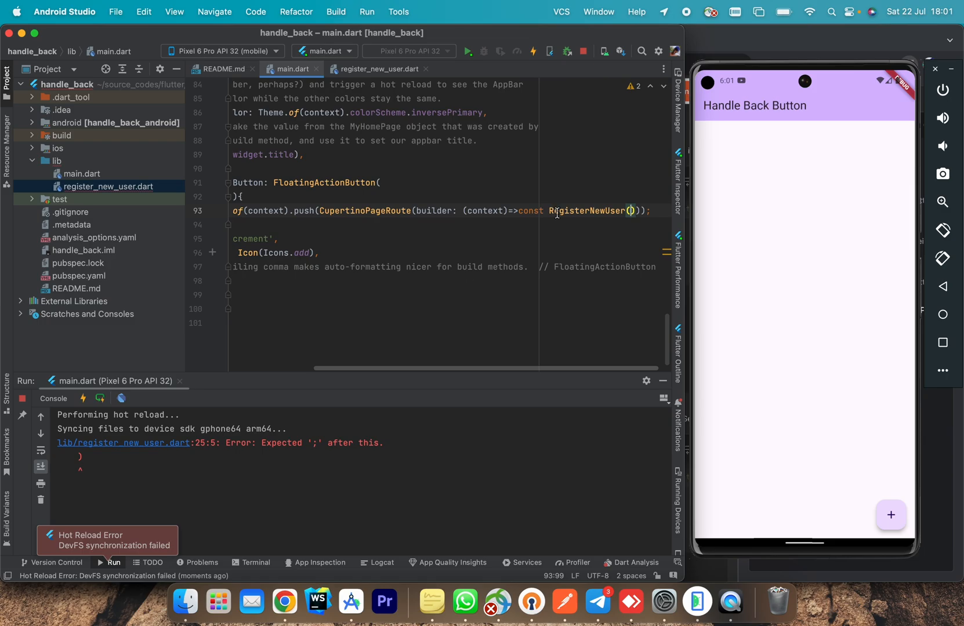
pyautogui.click(379, 68)
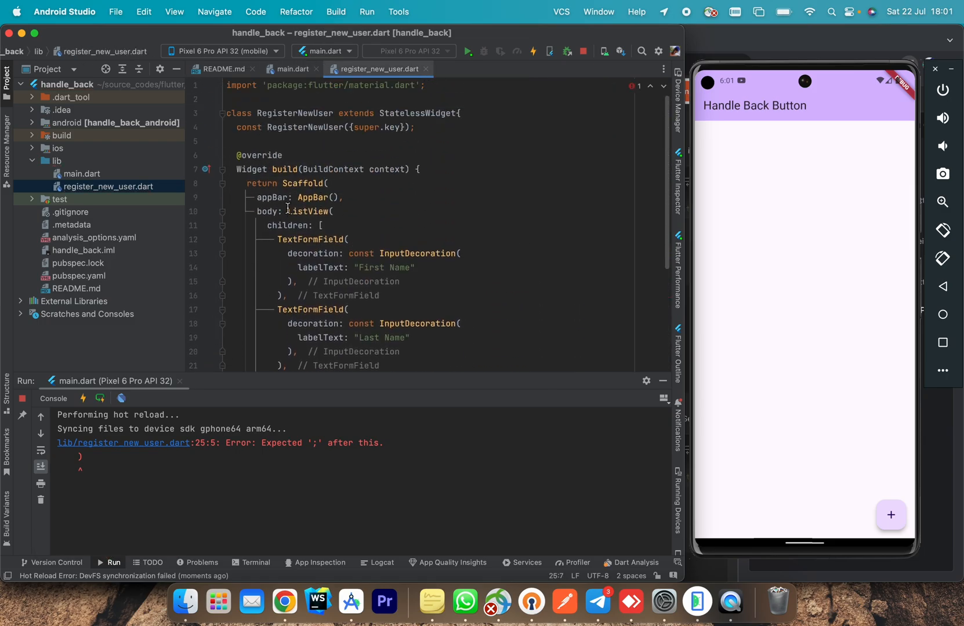
# - Title the AppBar with const Text 'Register New User' and open the form in the emulator
pyautogui.write('title: T,')
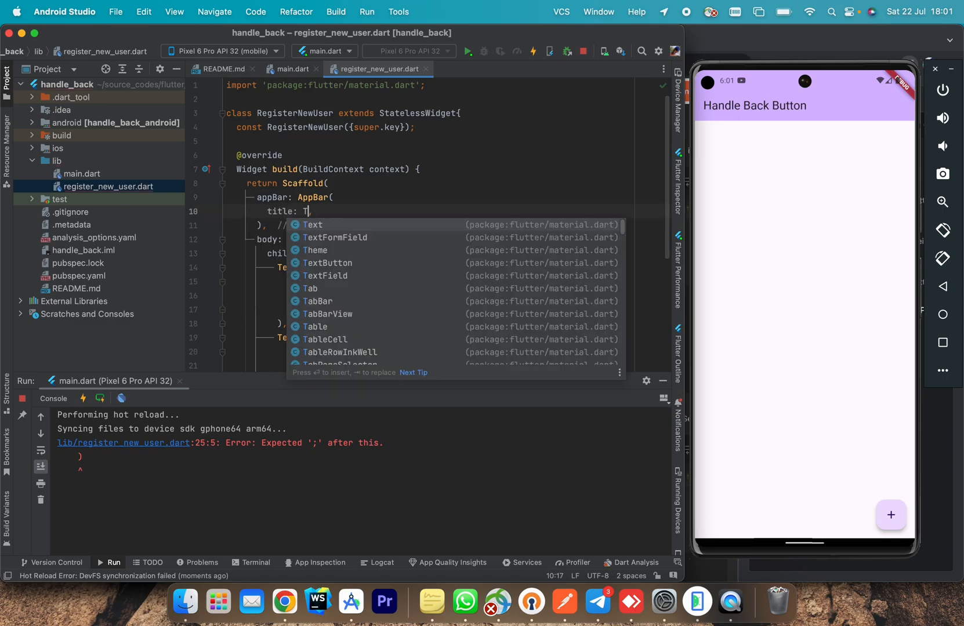
pyautogui.write('Text("Reg")')
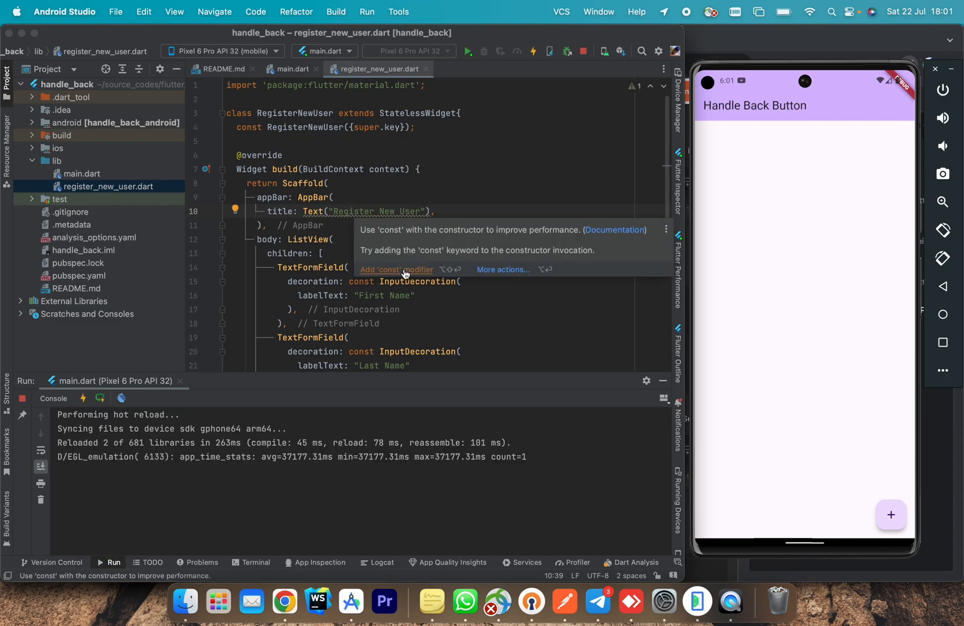
pyautogui.click(396, 269)
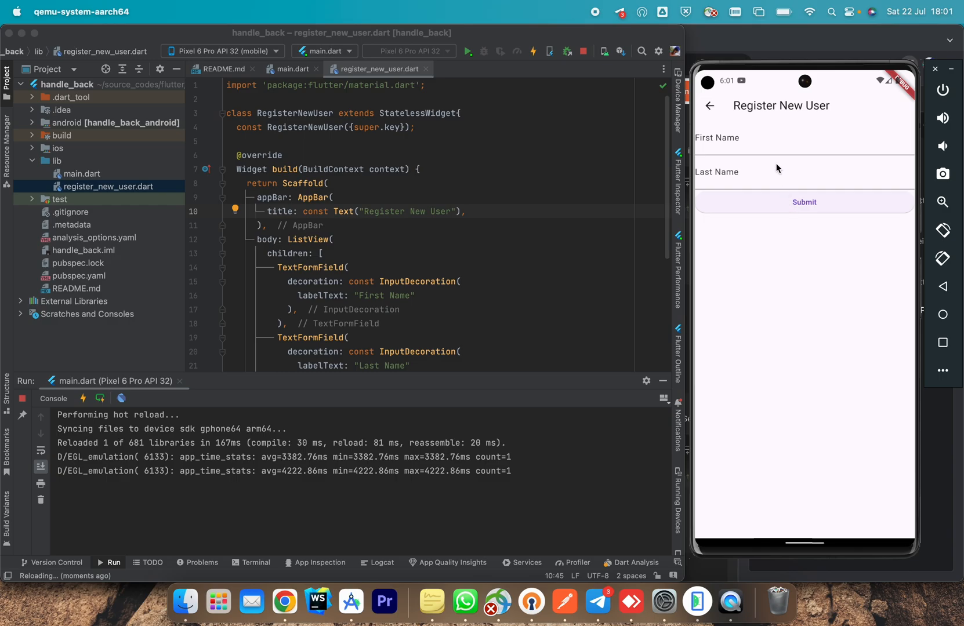
pyautogui.click(776, 142)
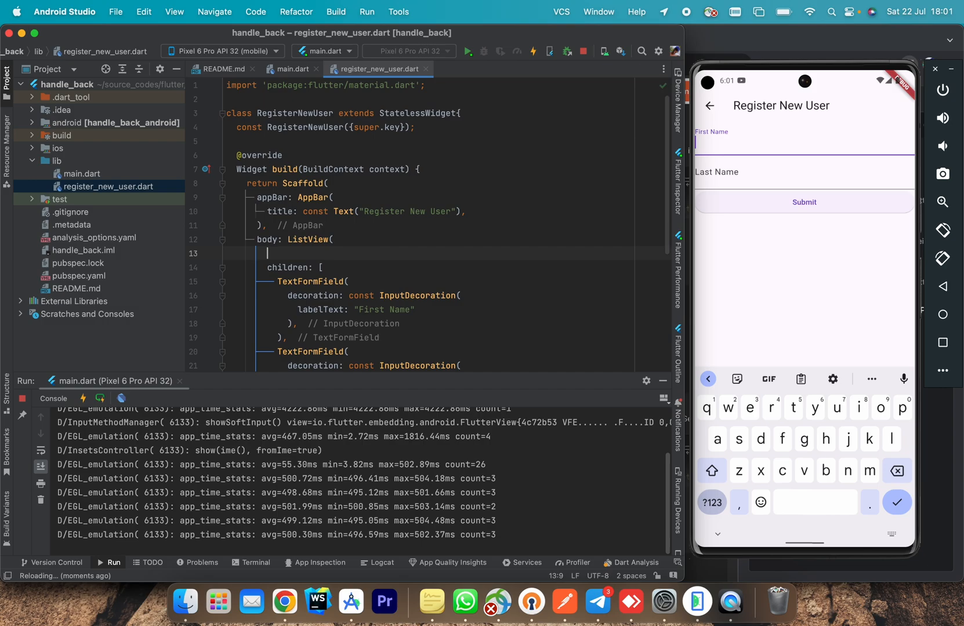
# - Pad the ListView with EdgeInsets.all(15) and wrap Submit in EdgeInsets.only(top: 15) padding
pyautogui.write('padding: EdgeInsets.a')
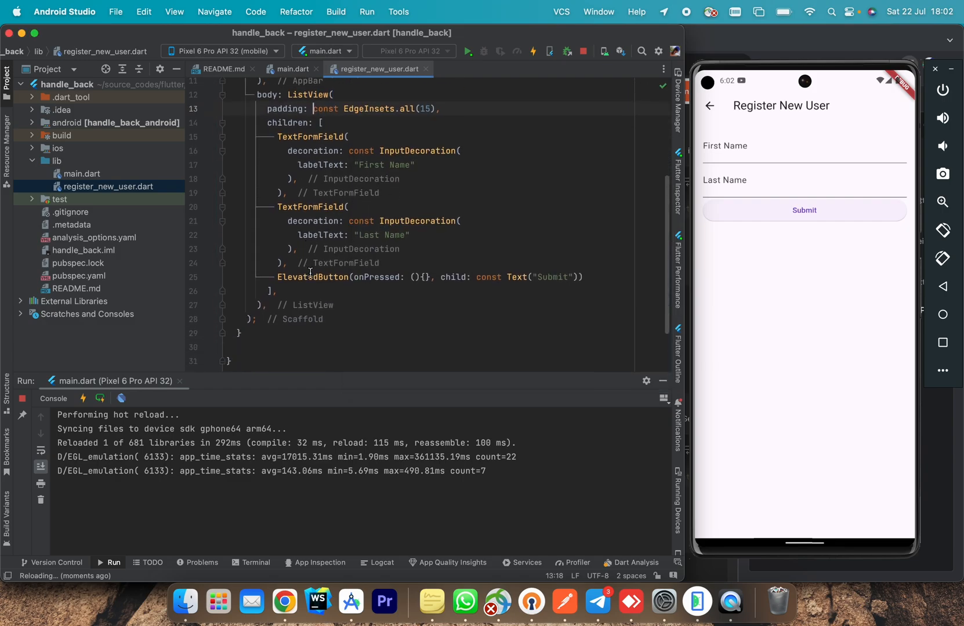
pyautogui.click(312, 277)
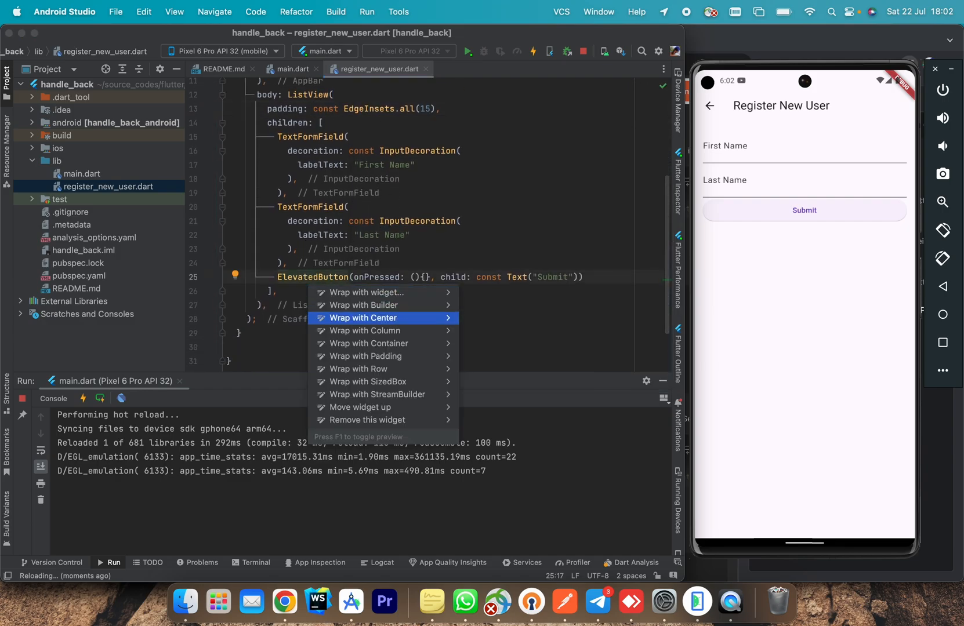
pyautogui.click(366, 356)
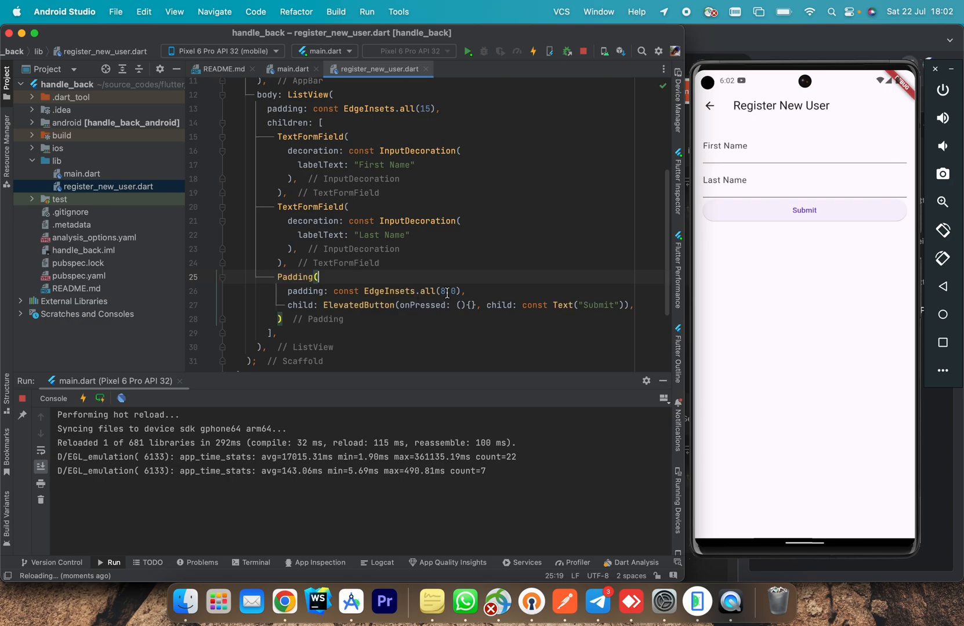
pyautogui.write('15')
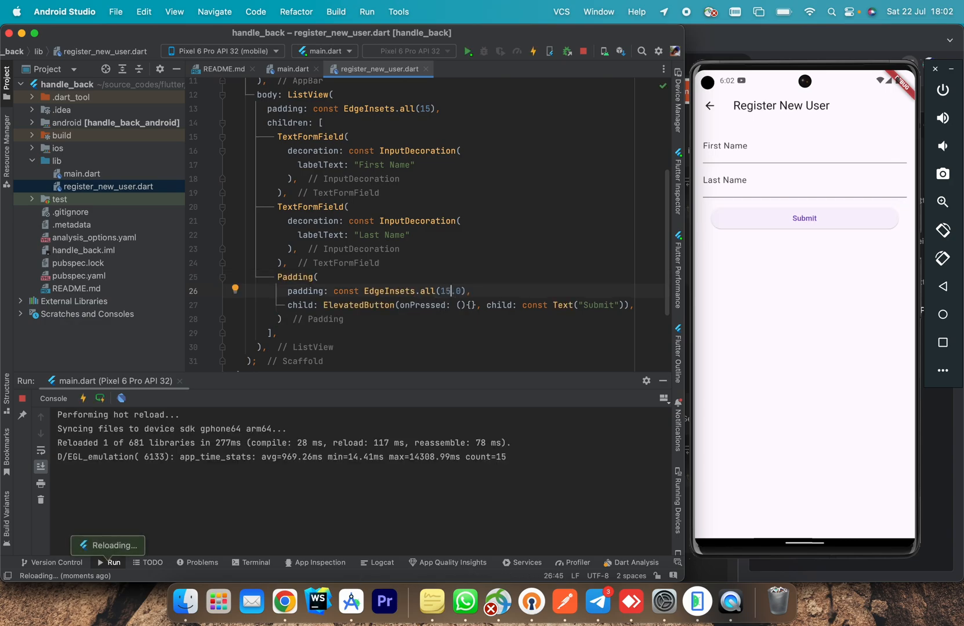
pyautogui.doubleClick(446, 291)
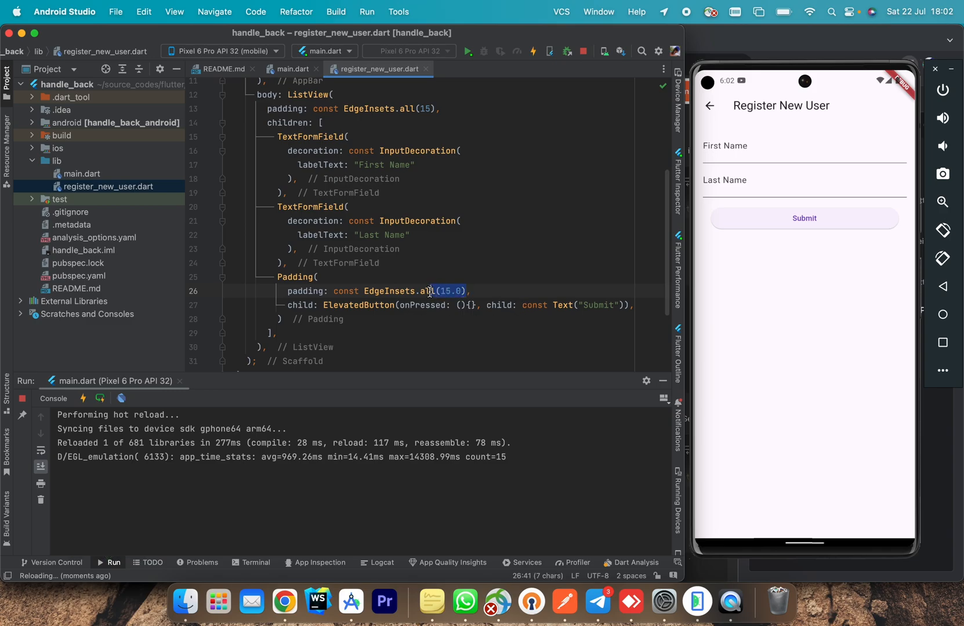
pyautogui.write('s')
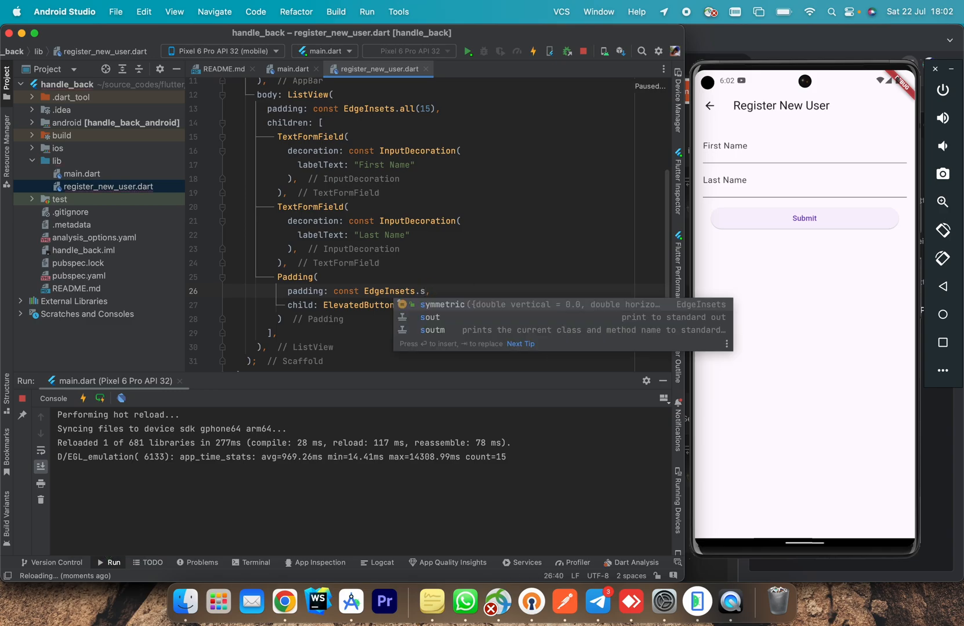
pyautogui.write('only(top: 15')
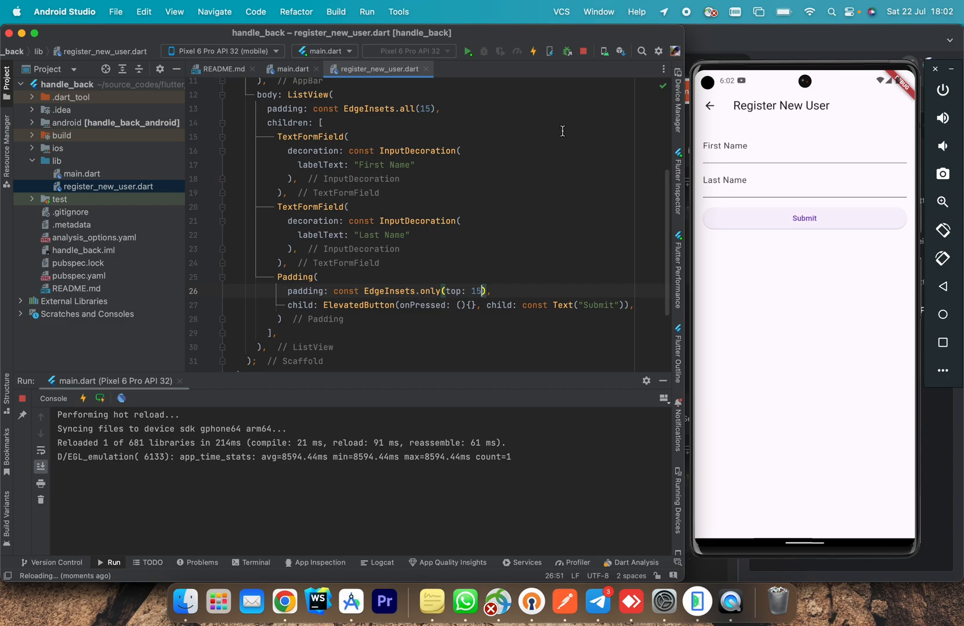
pyautogui.moveTo(695, 122)
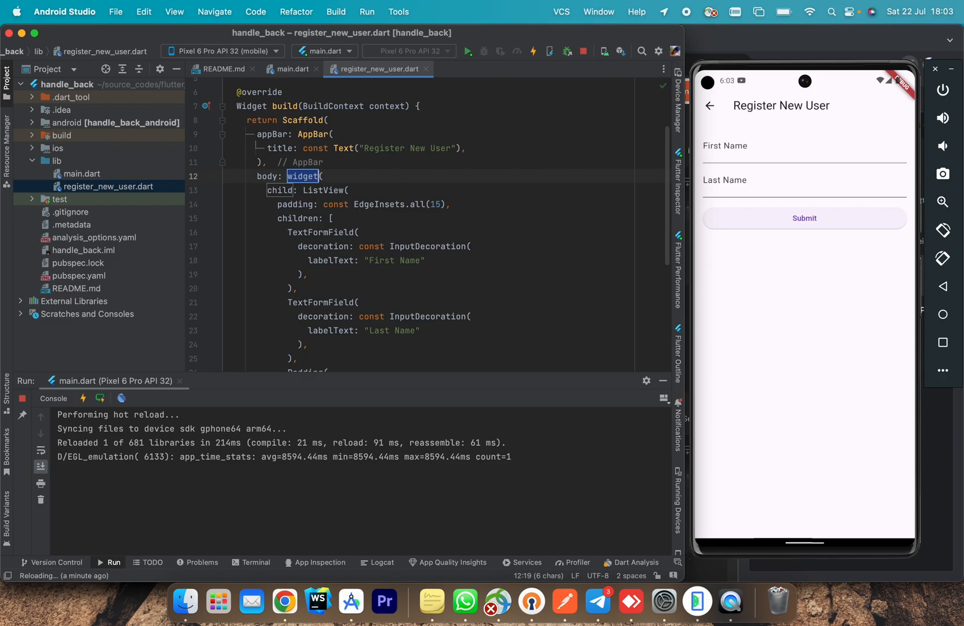
# - Wrap the body in WillPopScope and add an empty async onWillPop callback
pyautogui.write('WillPopScop')
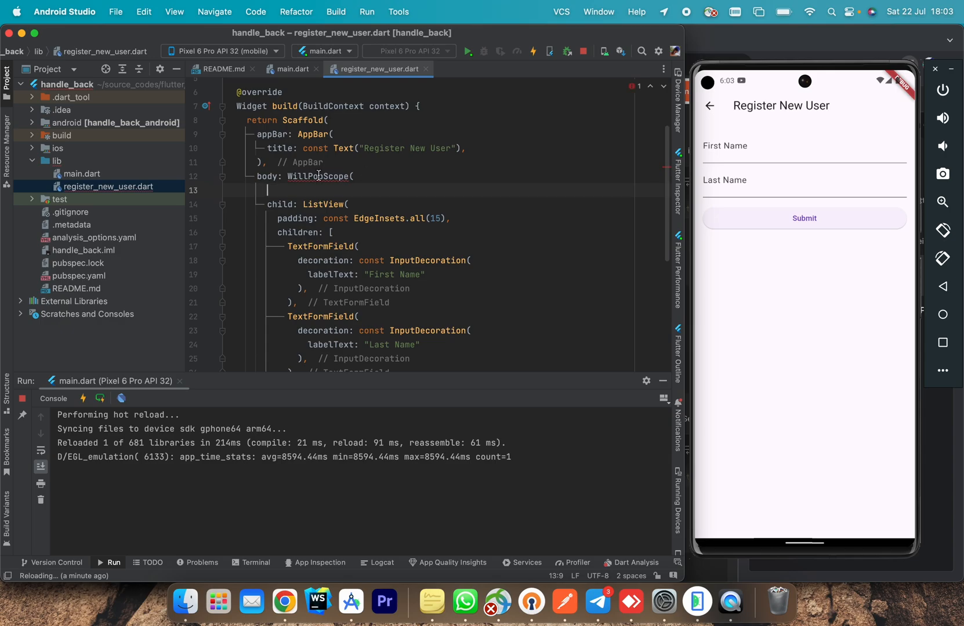
pyautogui.moveTo(319, 176)
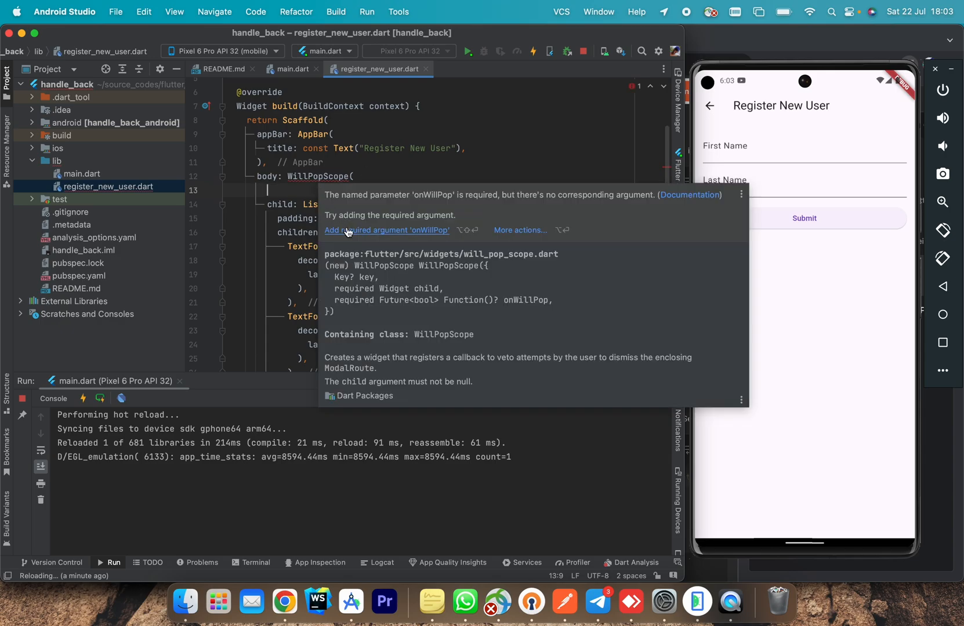
pyautogui.click(386, 230)
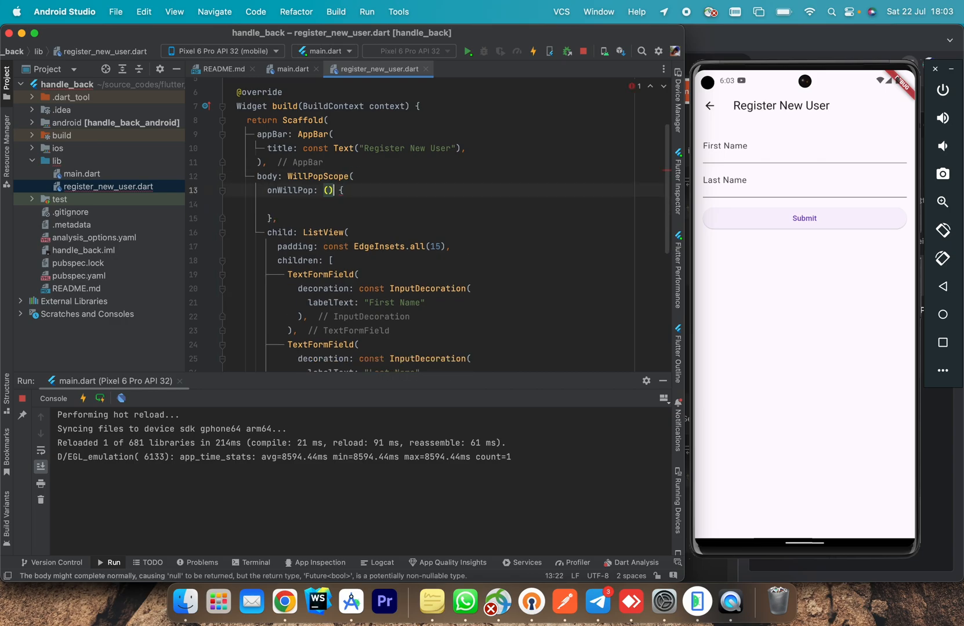
pyautogui.write('async')
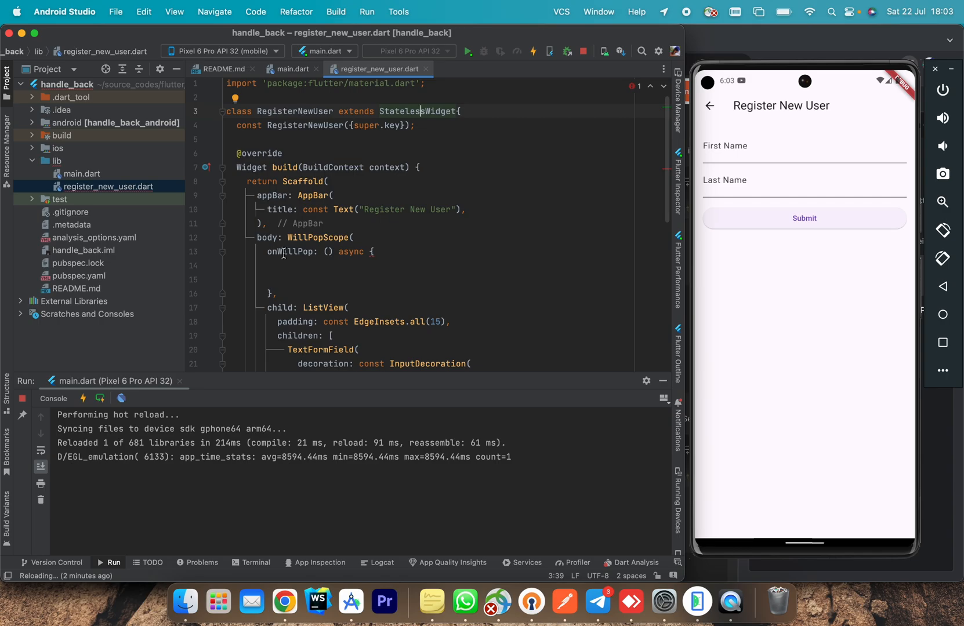
# - Declare a Future<bool> showAlertDialog method calling showDialog with context and a builder
pyautogui.click(427, 133)
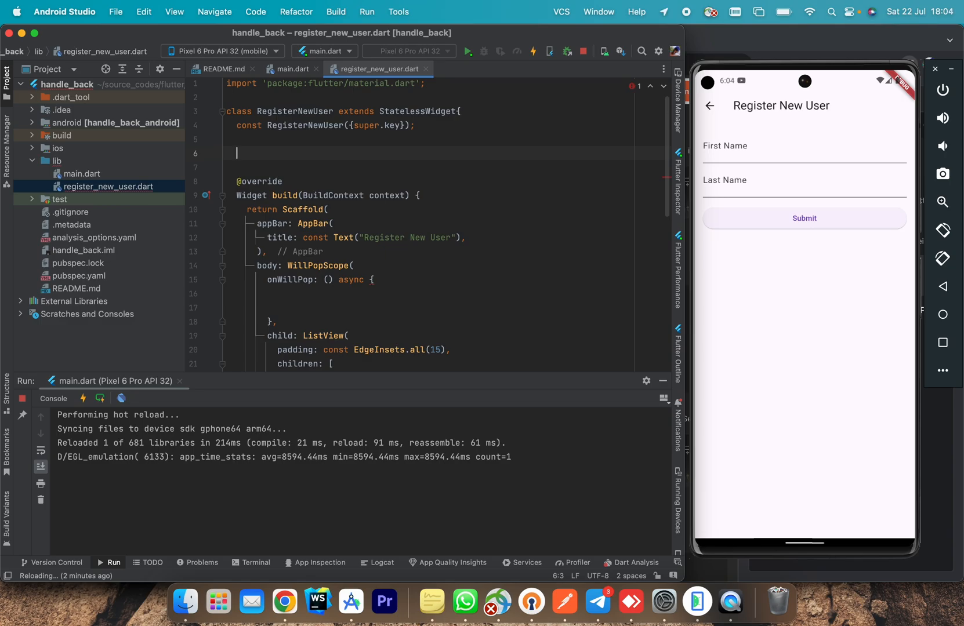
pyautogui.write('Future<void>')
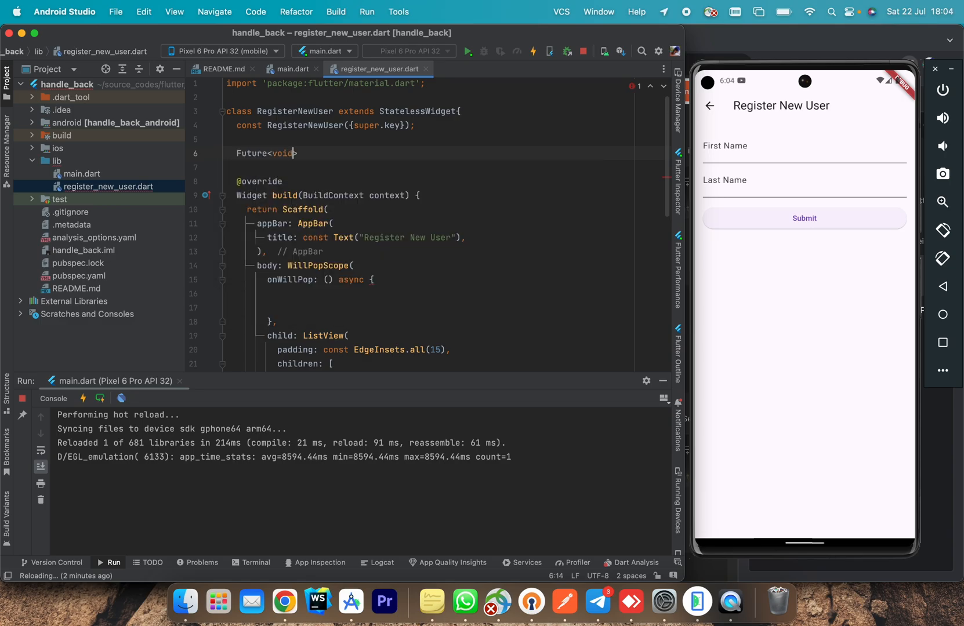
pyautogui.write('bool')
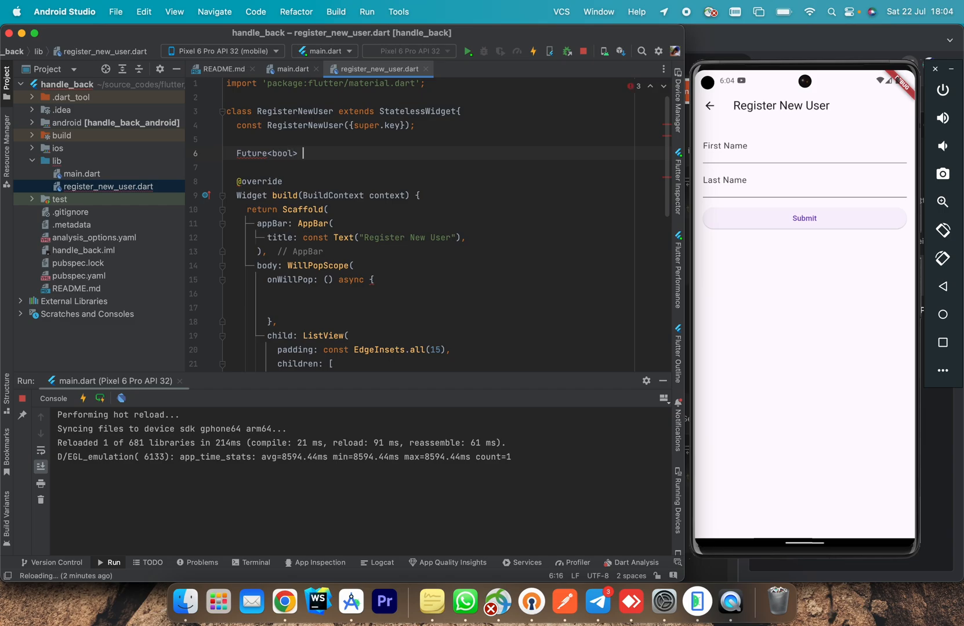
pyautogui.write('showAl')
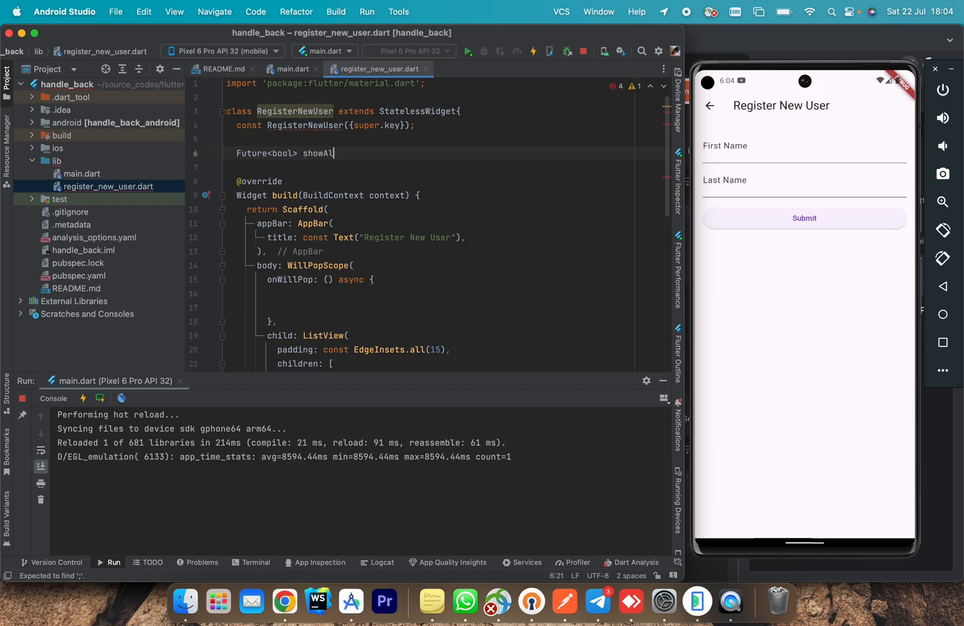
pyautogui.write('ertDialog')
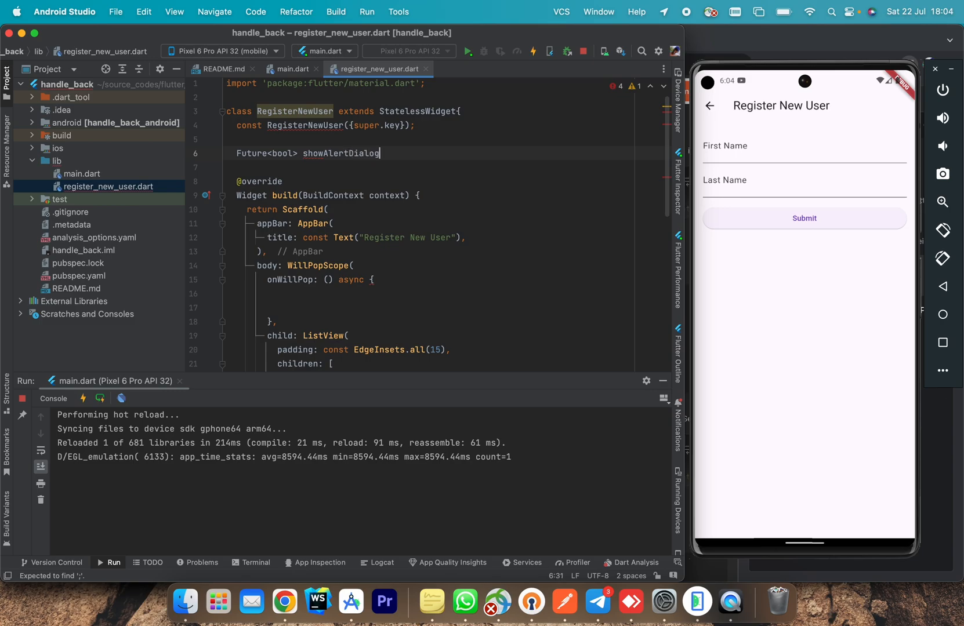
pyautogui.write('(){')
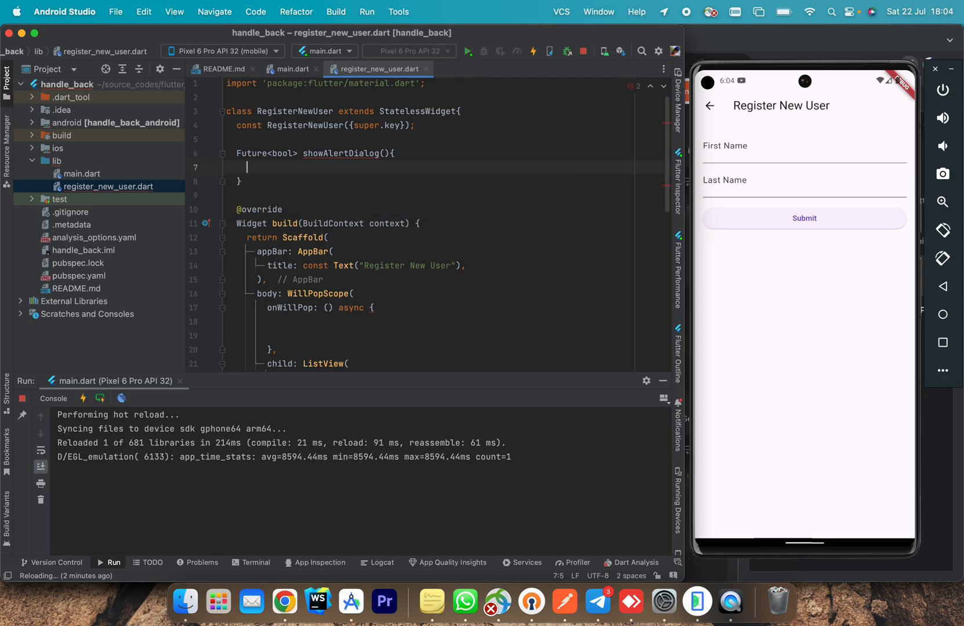
pyautogui.write('s')
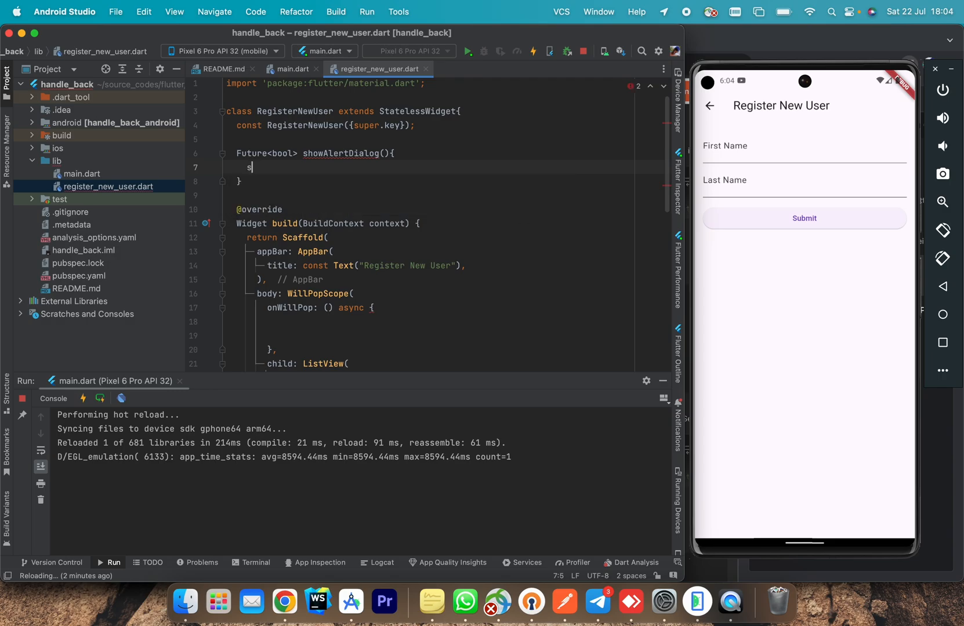
pyautogui.write('howDialog(context: context, builder: (builder')
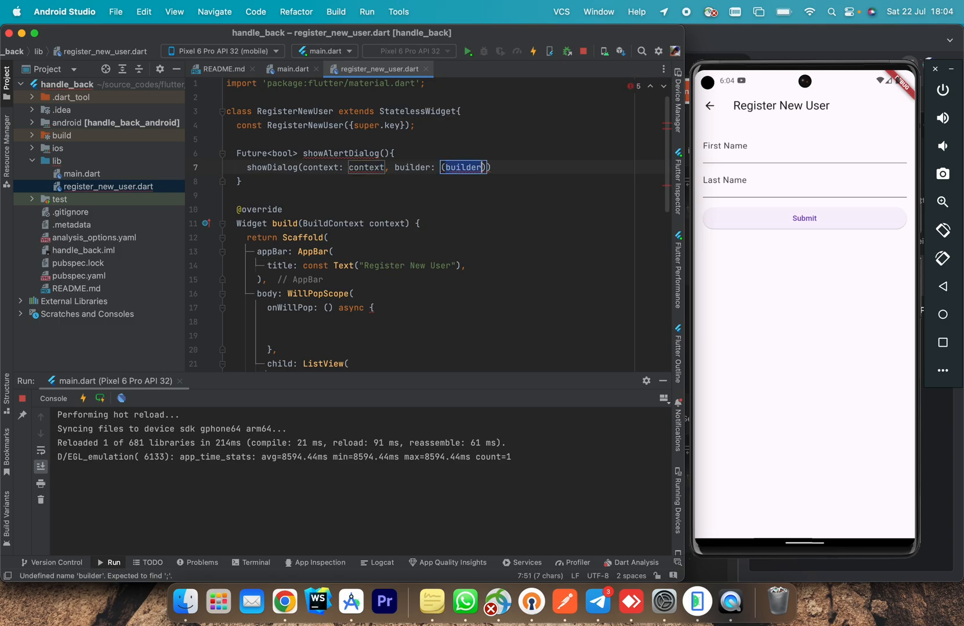
pyautogui.write('context')
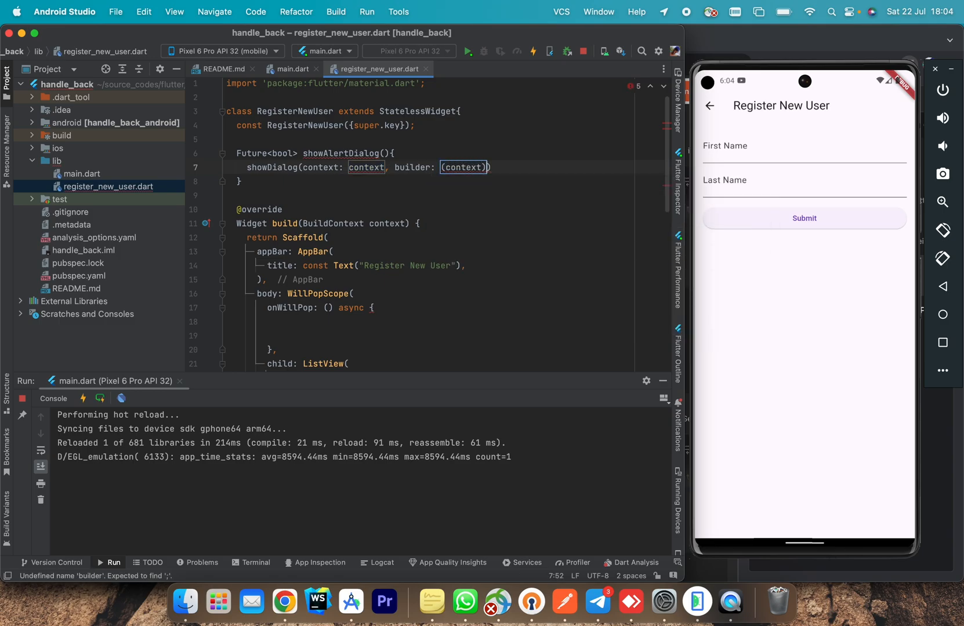
pyautogui.write('{}')
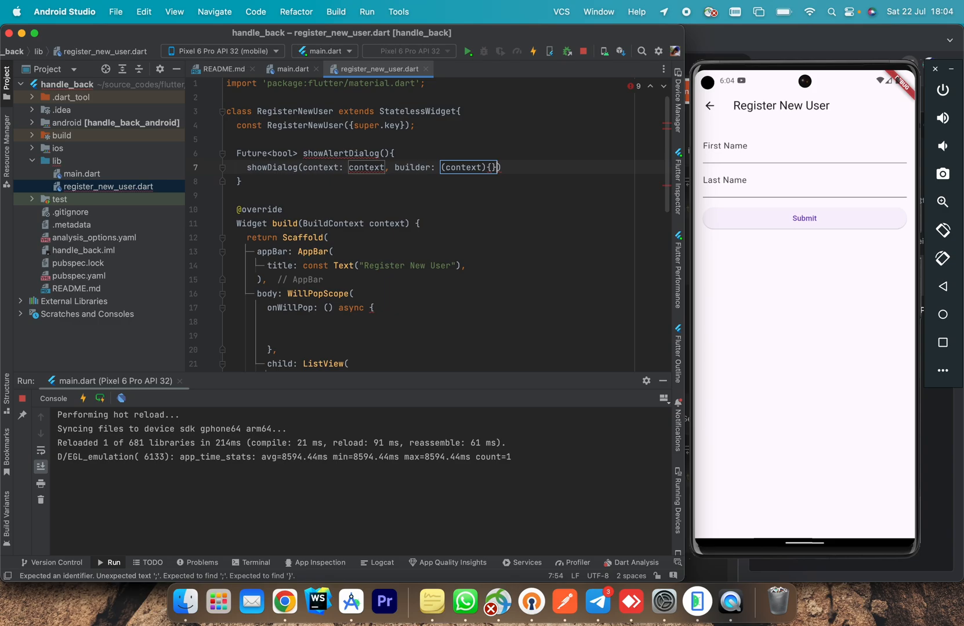
pyautogui.write('re')
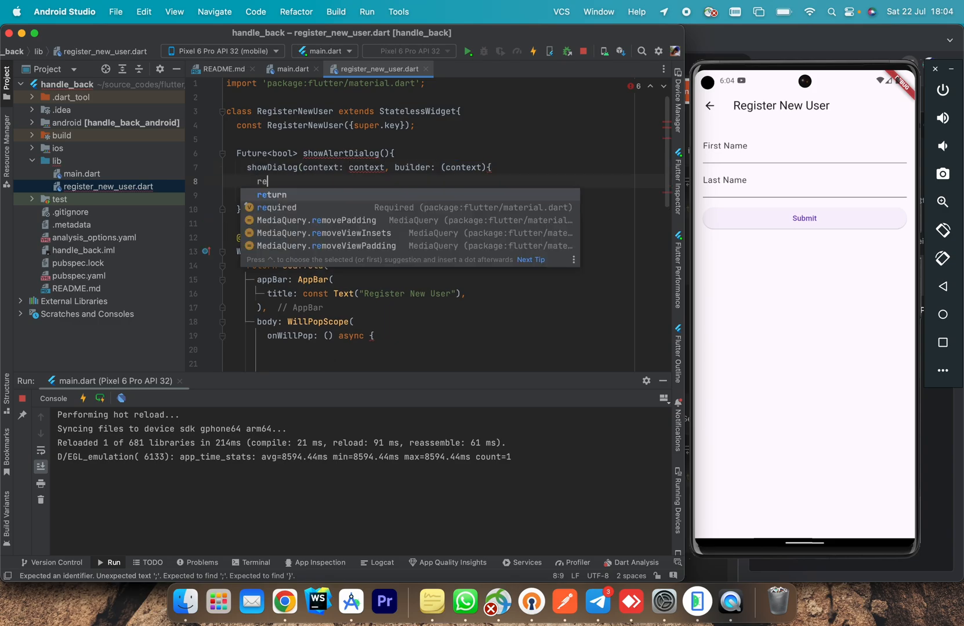
# - Return an AlertDialog titled 'Confirm' with content 'Are you sure to discard' and empty actions
pyautogui.write('turn AlertDialog(')
pyautogui.write('title:')
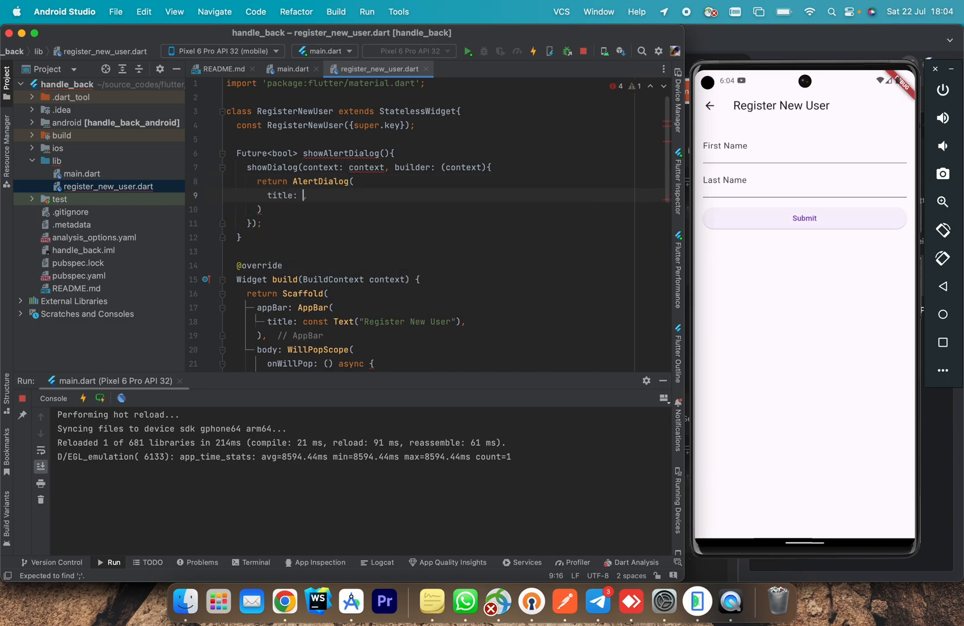
pyautogui.write('Text("Con")')
pyautogui.write('b')
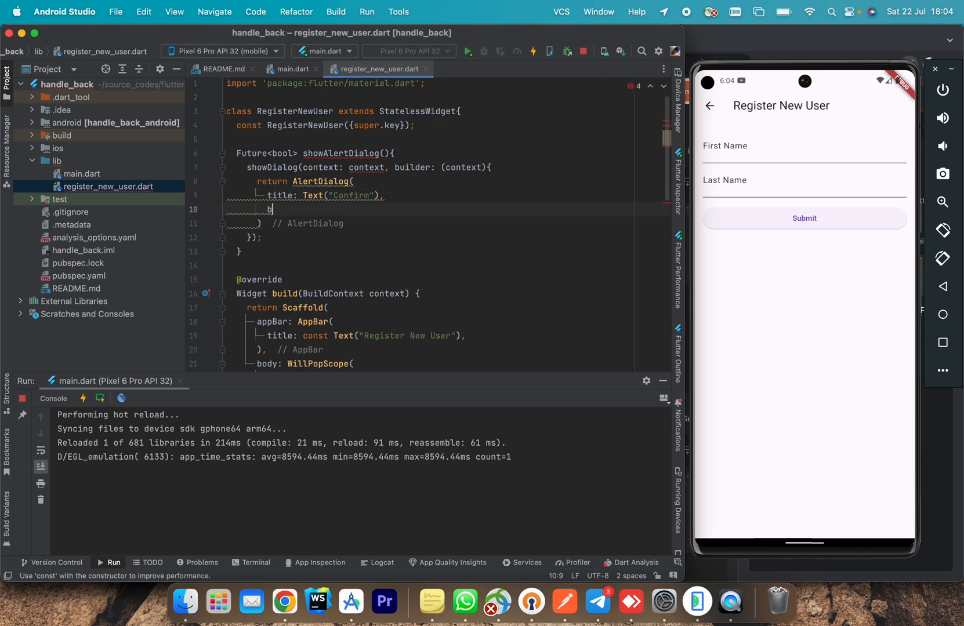
pyautogui.write('c')
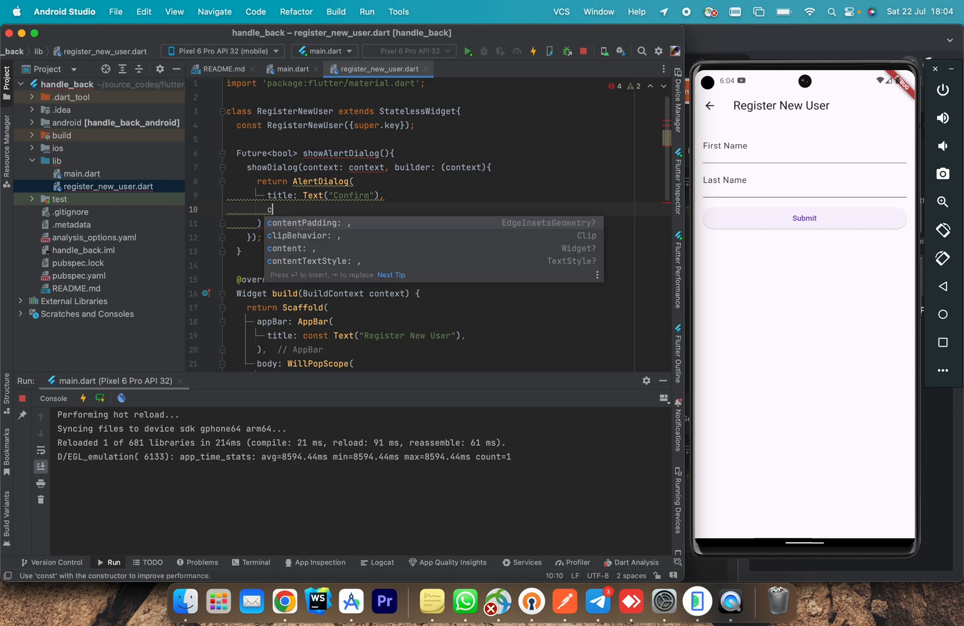
pyautogui.write('content: Text("Are you "),')
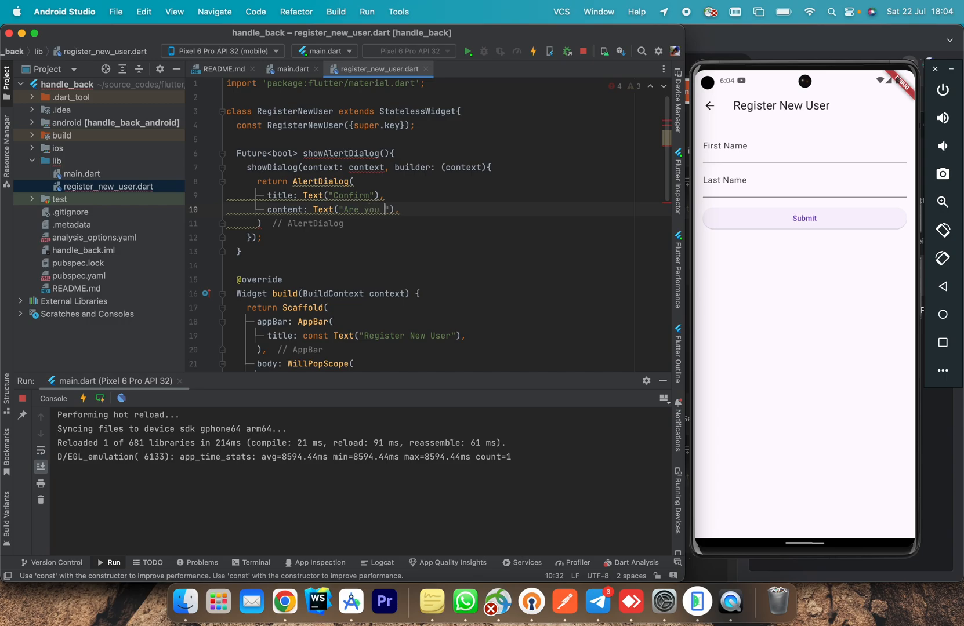
pyautogui.write('sr')
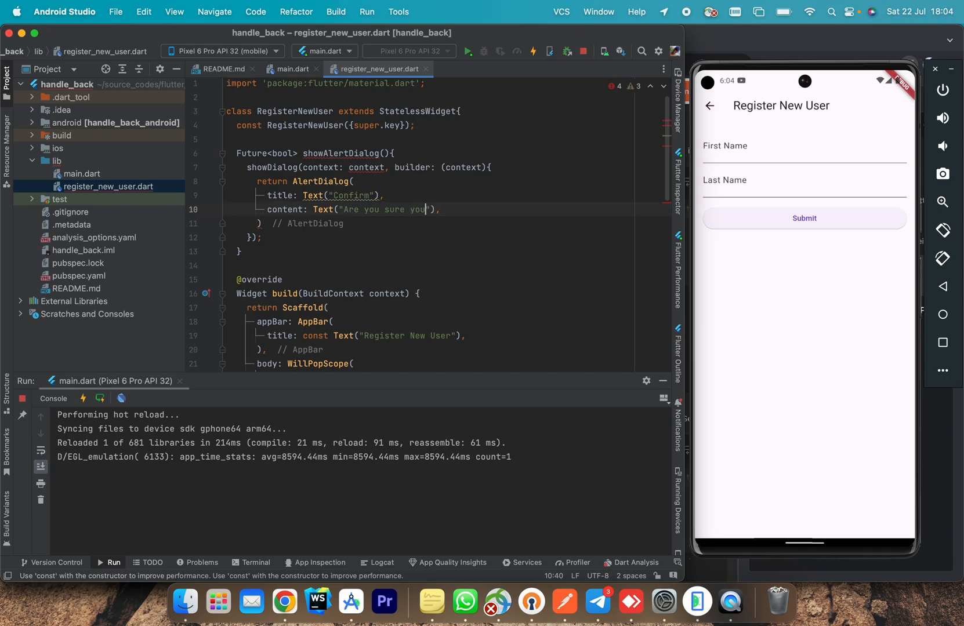
pyautogui.press('Backspace')
pyautogui.write('to discard, ')
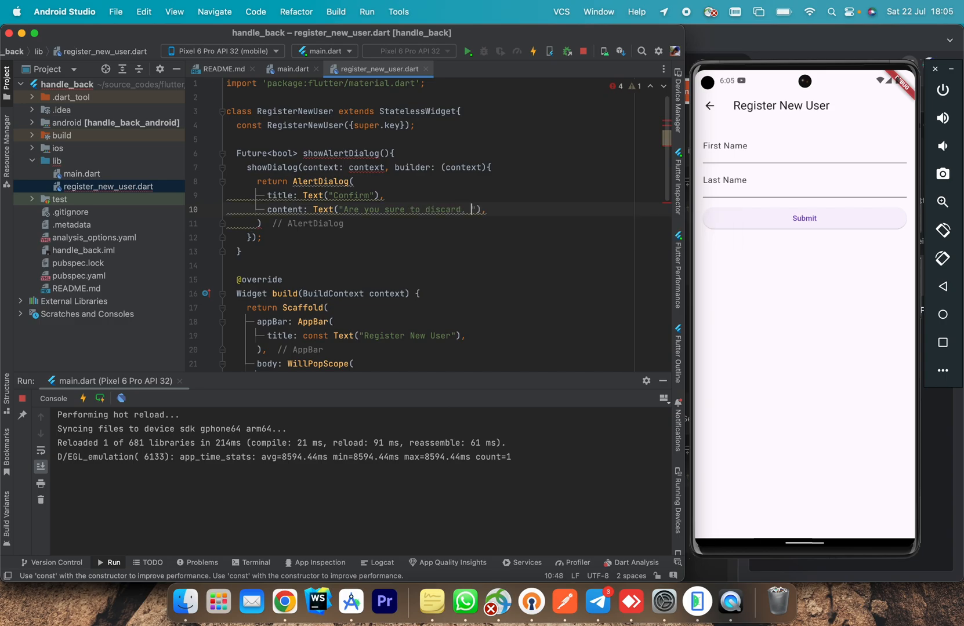
pyautogui.write('d')
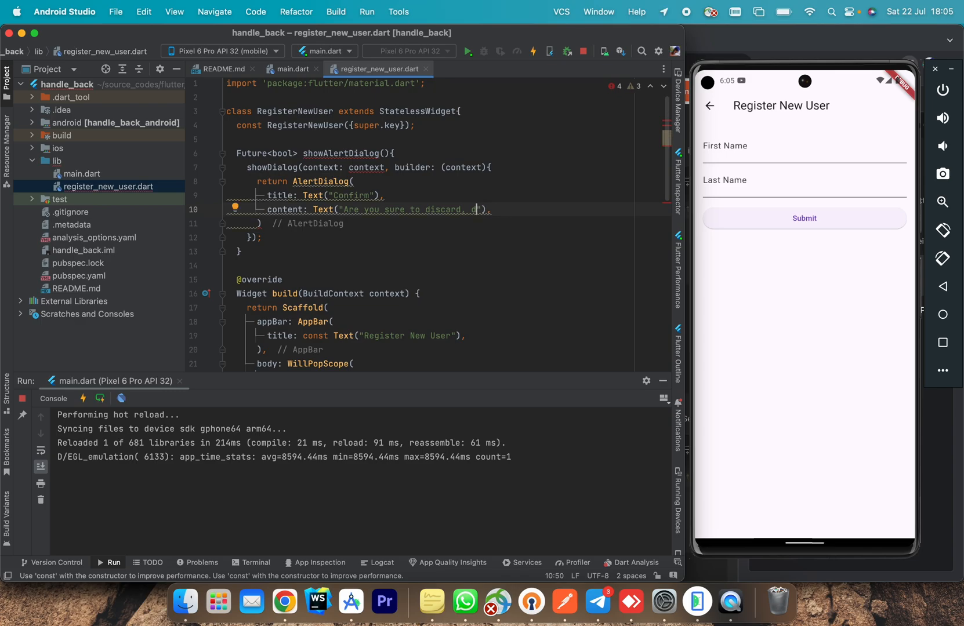
pyautogui.press('Backspace')
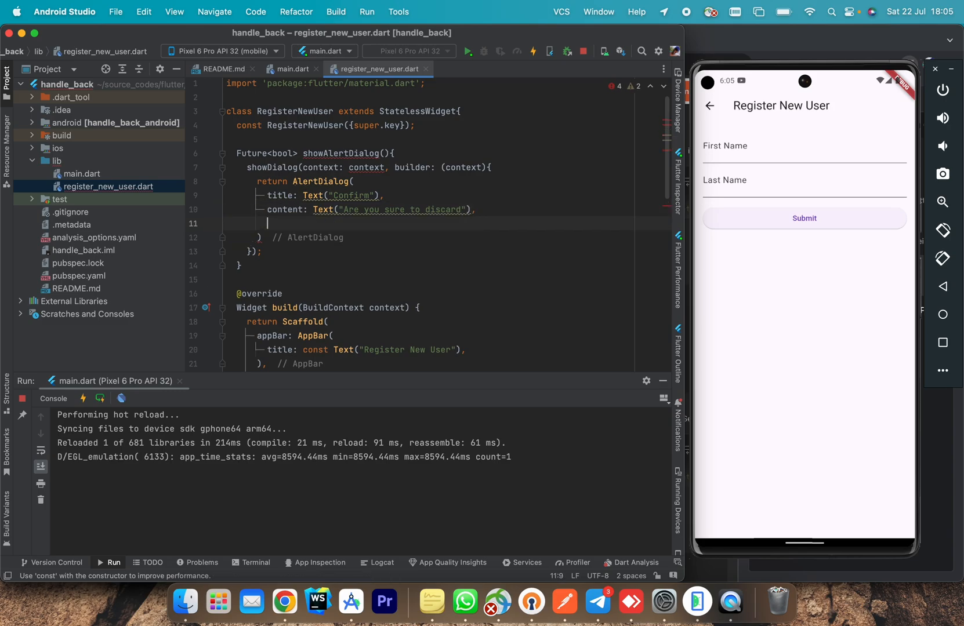
pyautogui.write('actions: []')
pyautogui.click(361, 167)
pyautogui.write('return ')
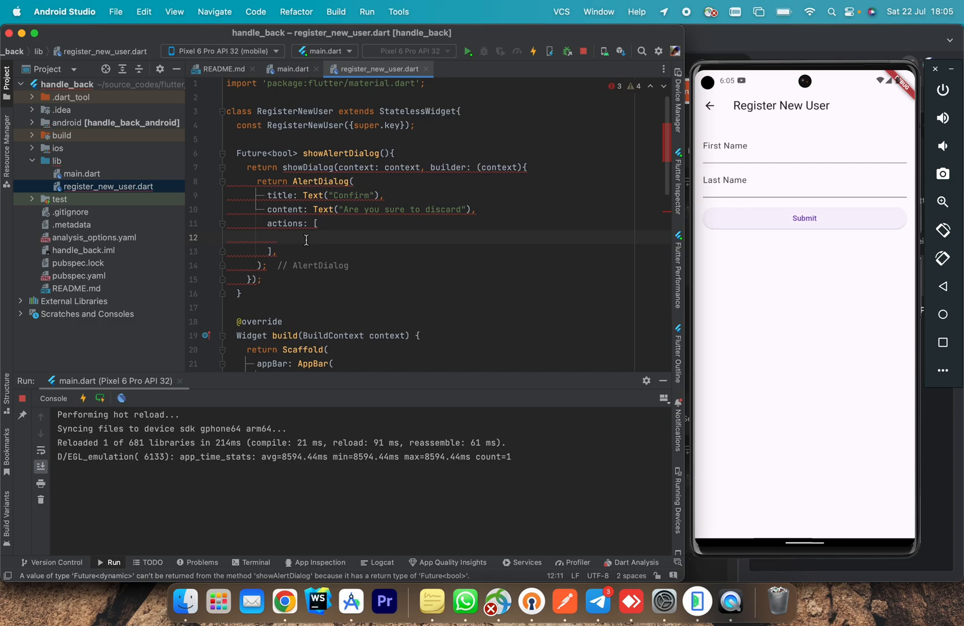
# - Add a TextButton action that pops false and change the return type to Future<bool?>
pyautogui.write('TextButton(onPressed: (), child: child')
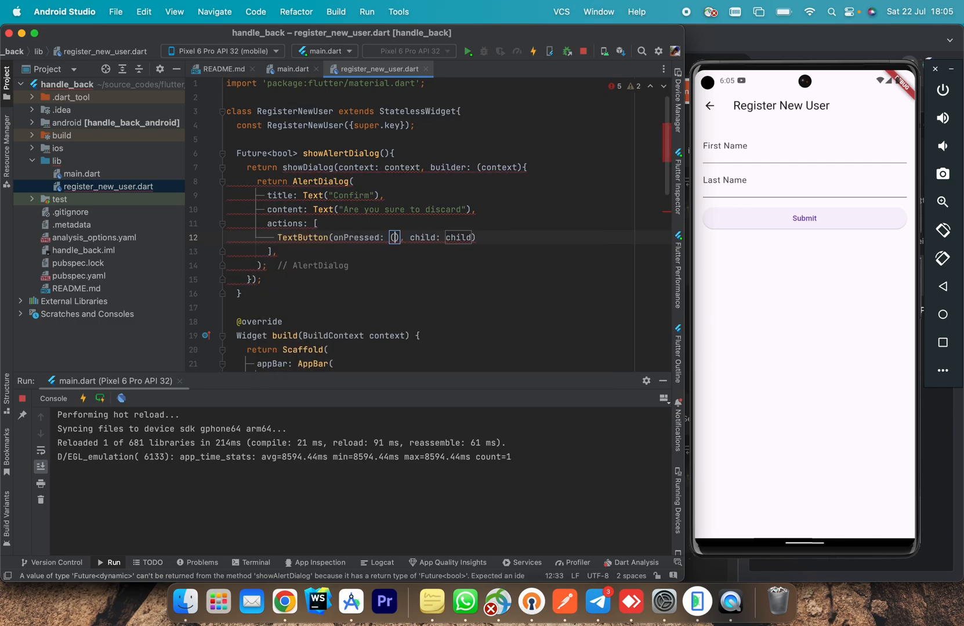
pyautogui.write('()=>Navigator.')
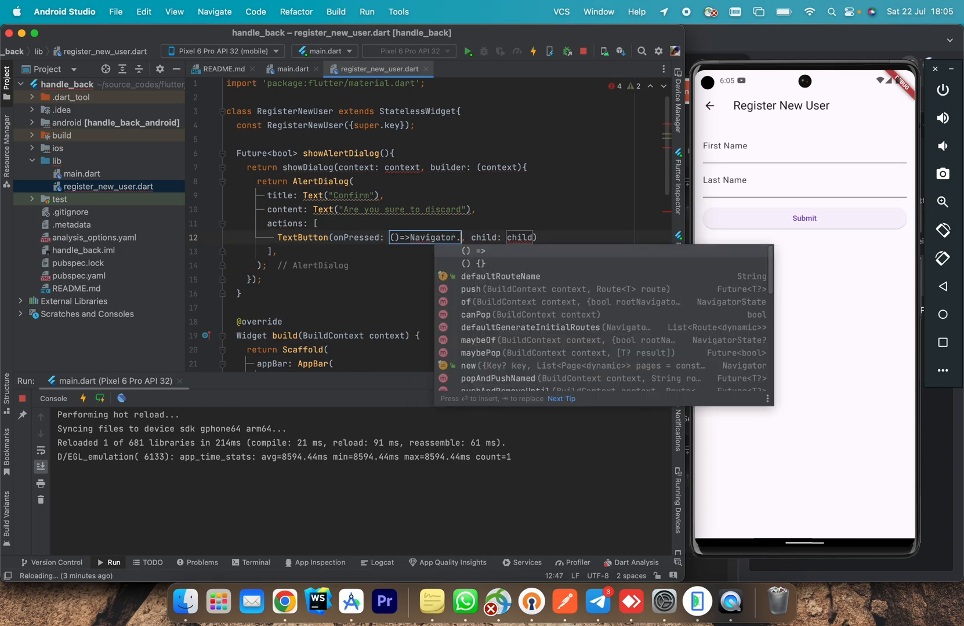
pyautogui.moveTo(527, 340)
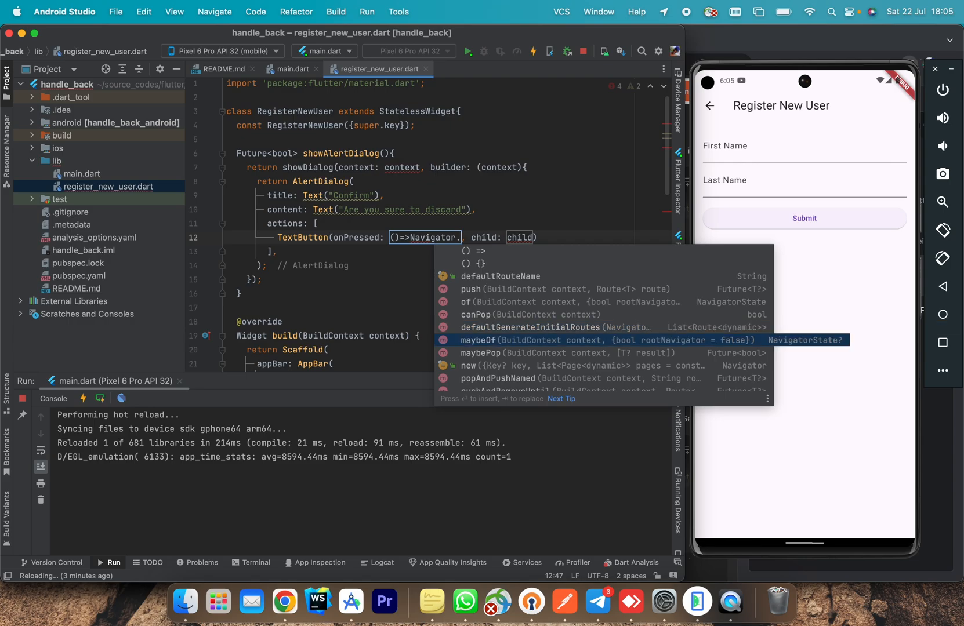
pyautogui.write('po')
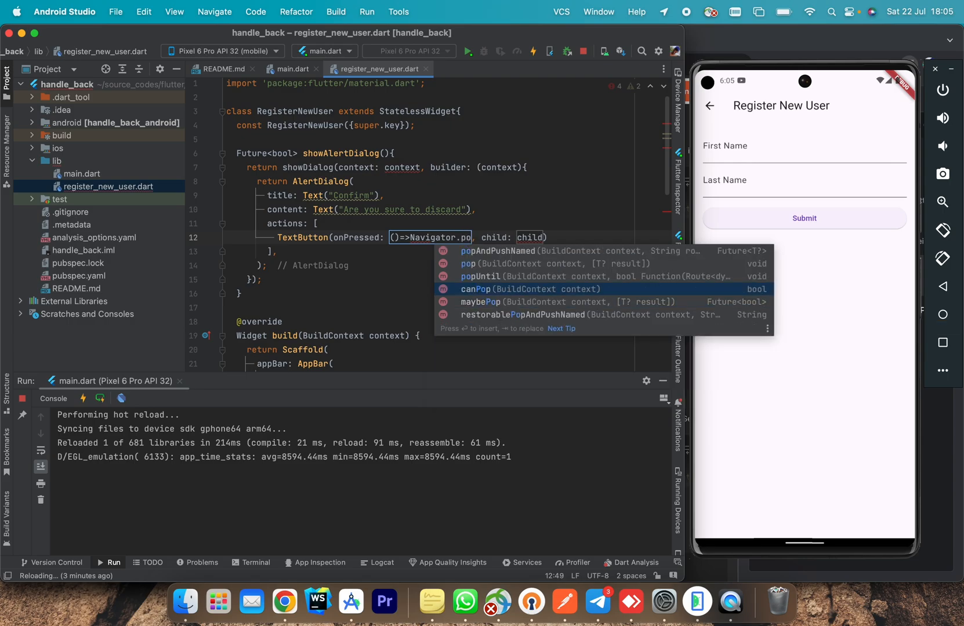
pyautogui.press('Enter')
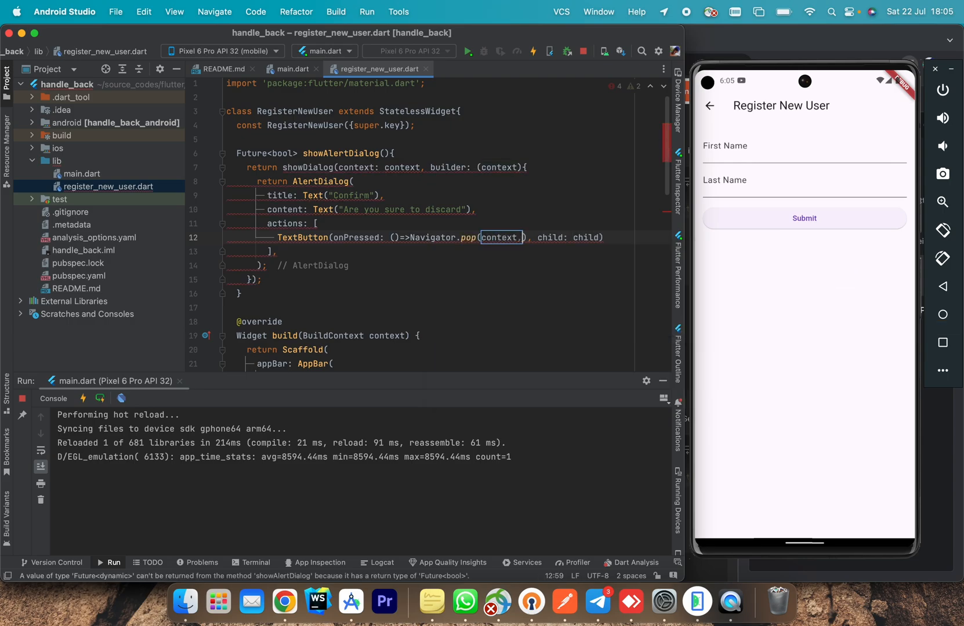
pyautogui.write(',false')
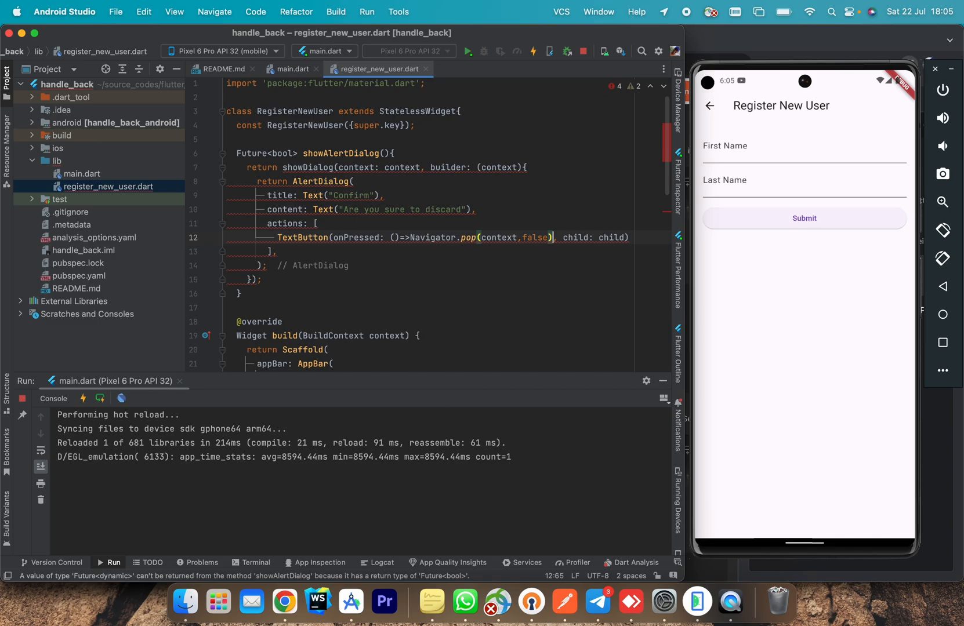
pyautogui.click(295, 153)
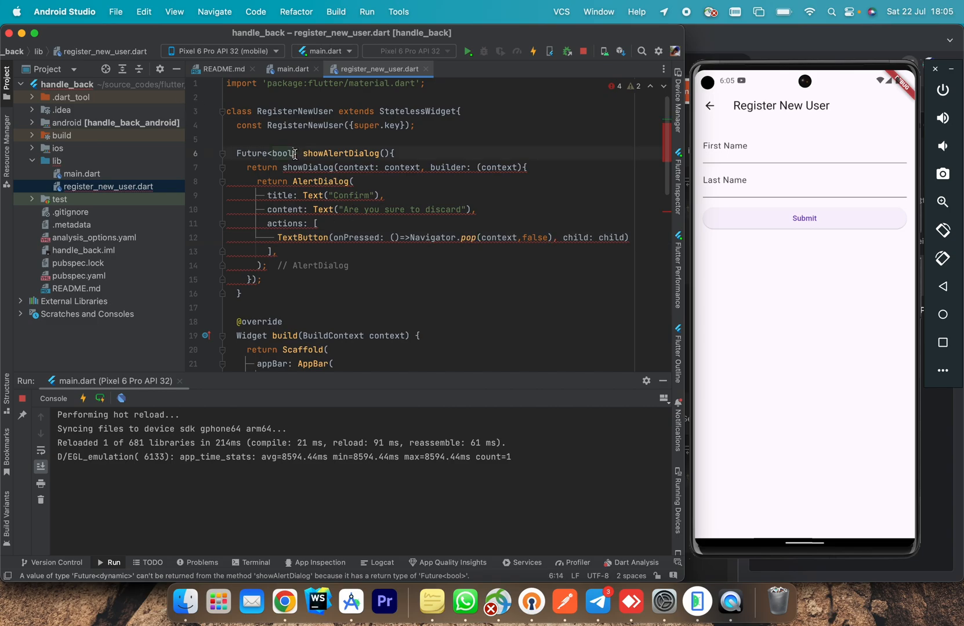
pyautogui.write('?')
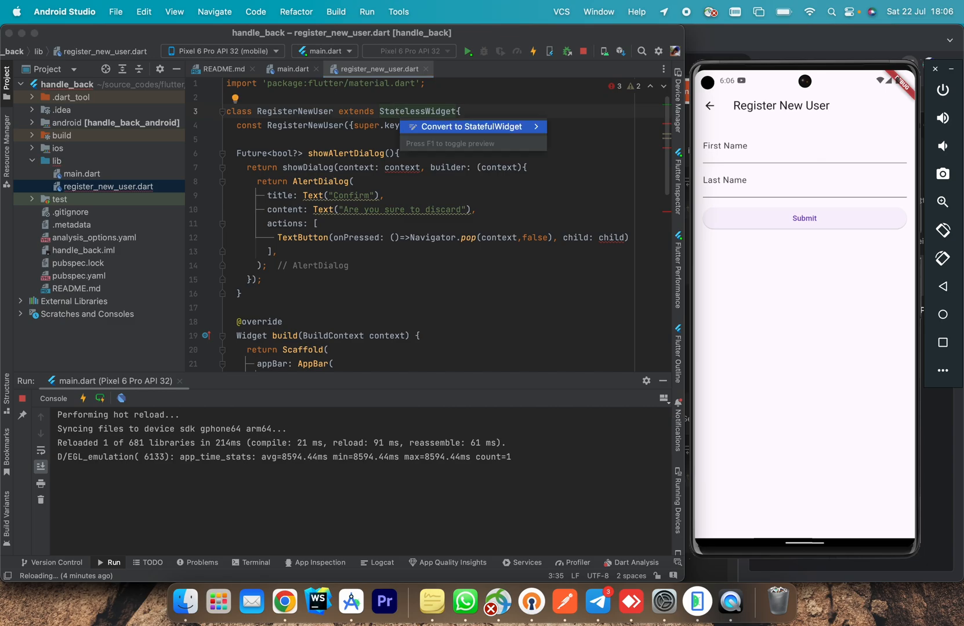
# - Convert RegisterNewUser to a StatefulWidget and label the action buttons 'Discard' and 'Stay'
pyautogui.click(471, 127)
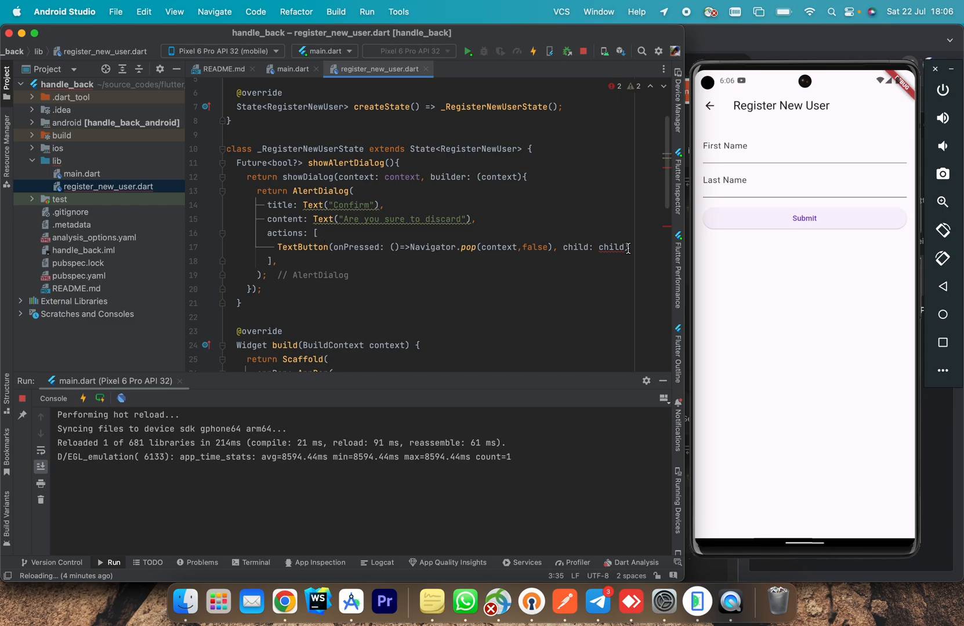
pyautogui.write('Text')
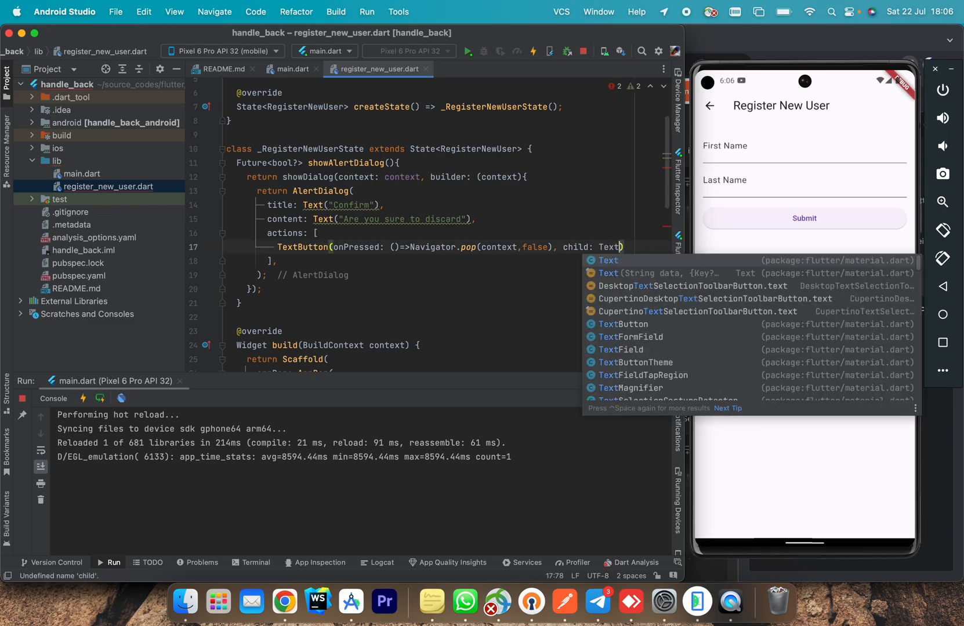
pyautogui.write('"C"')
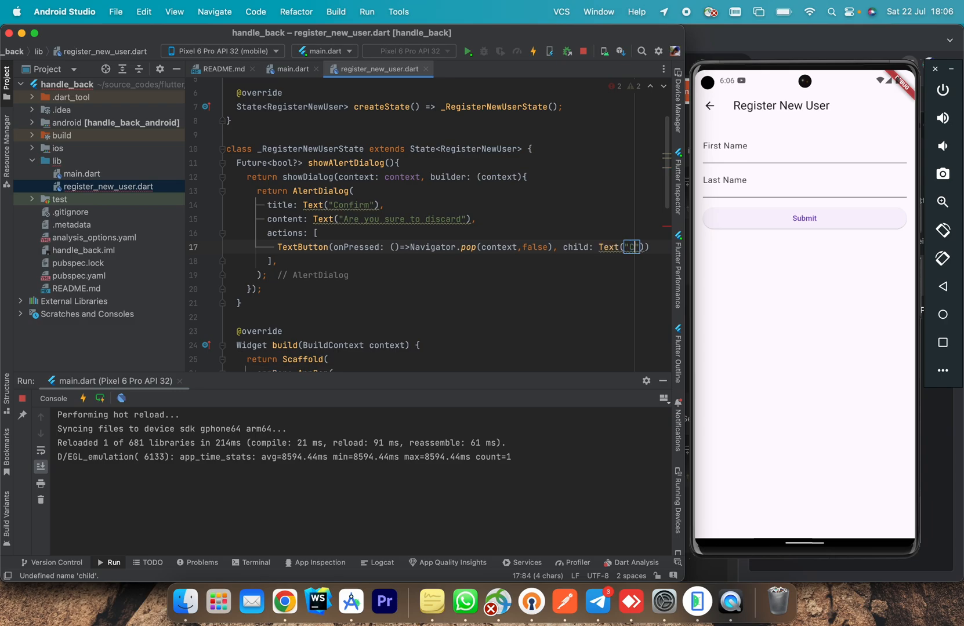
pyautogui.write('Discard')
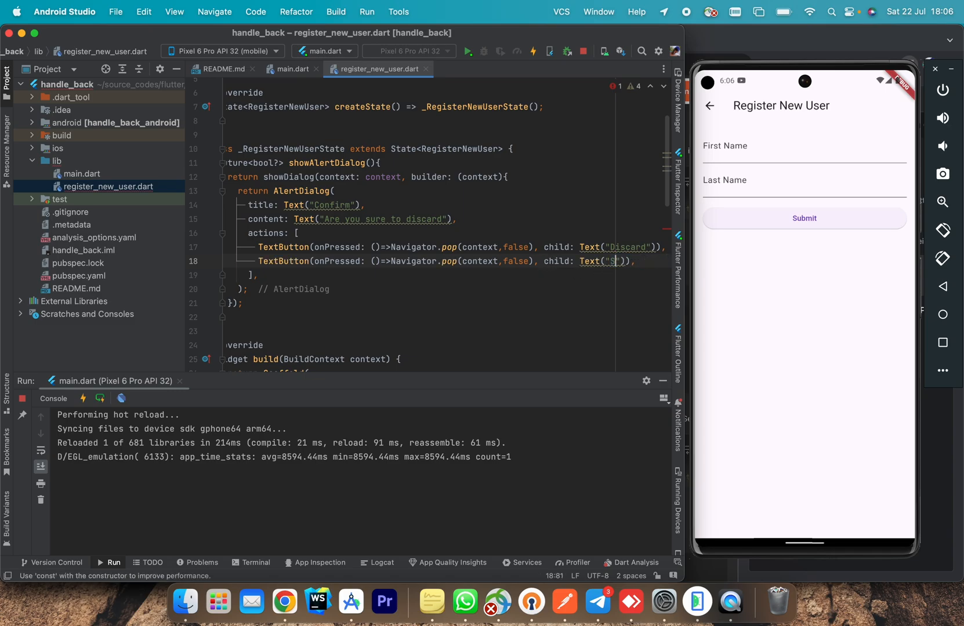
pyautogui.write('tay')
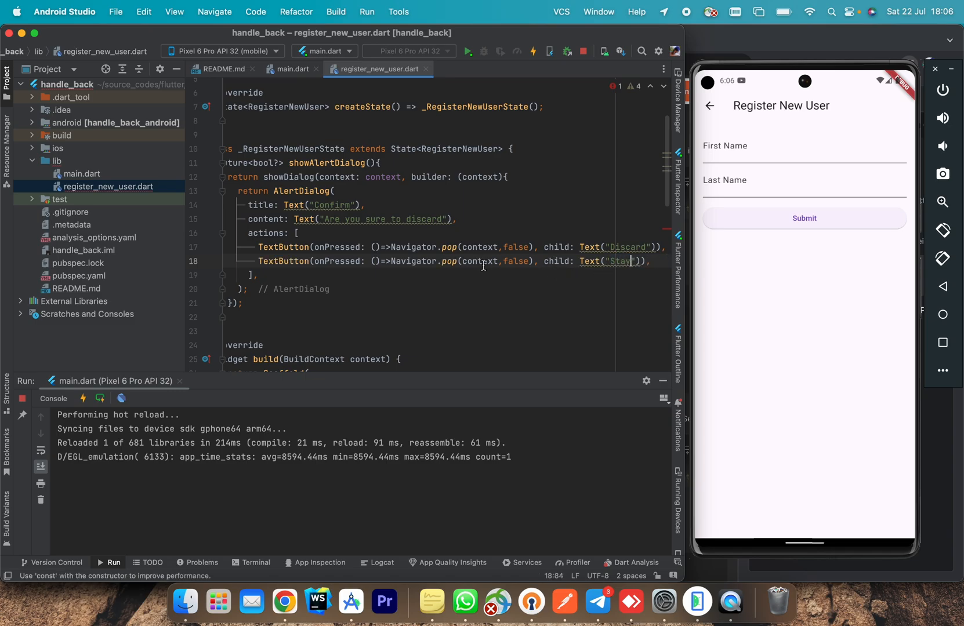
# - Make the Discard action pop true and mark its Text const
pyautogui.doubleClick(515, 260)
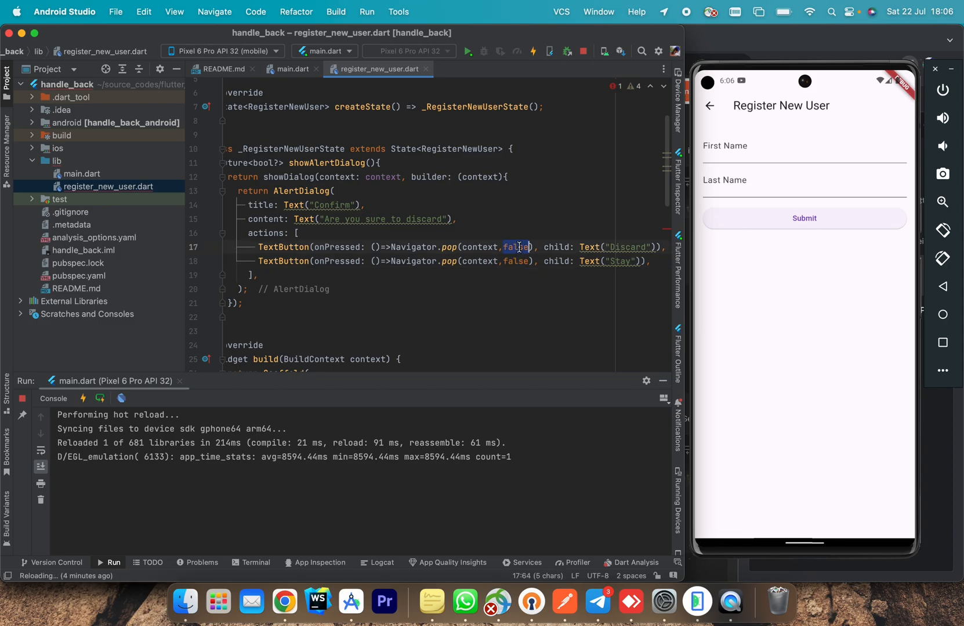
pyautogui.write('true')
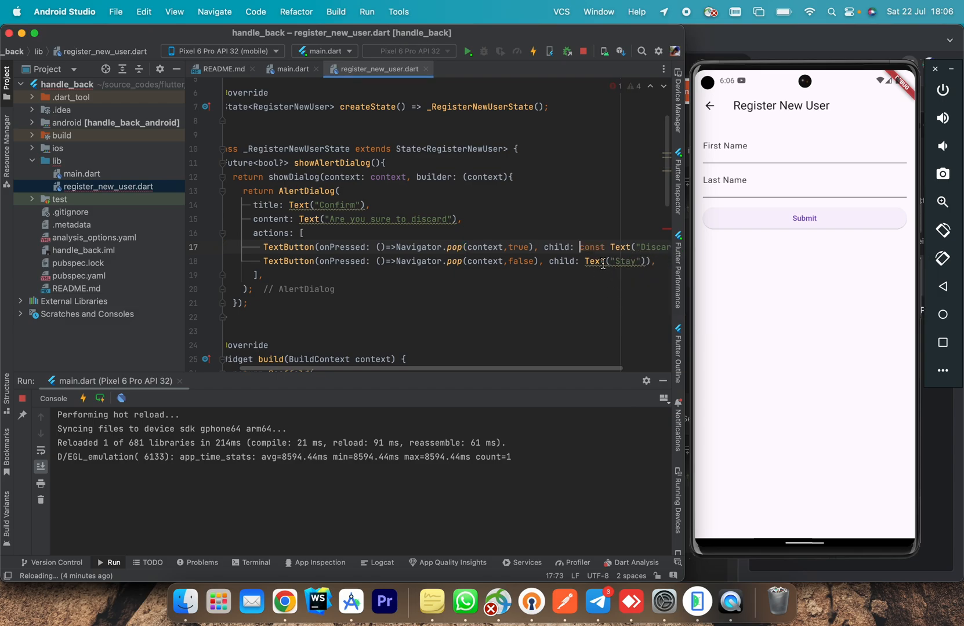
pyautogui.write('const')
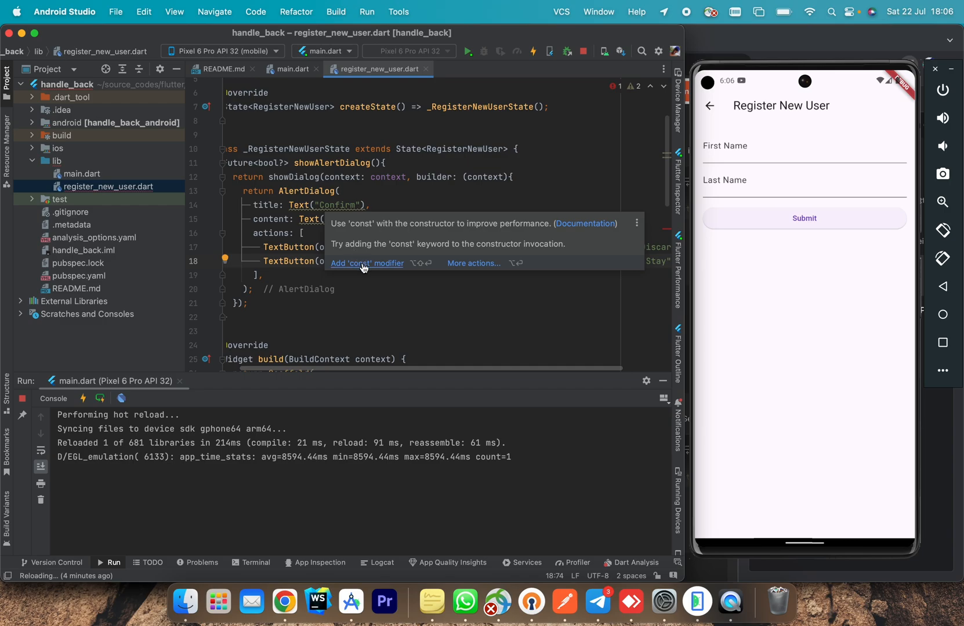
pyautogui.click(366, 263)
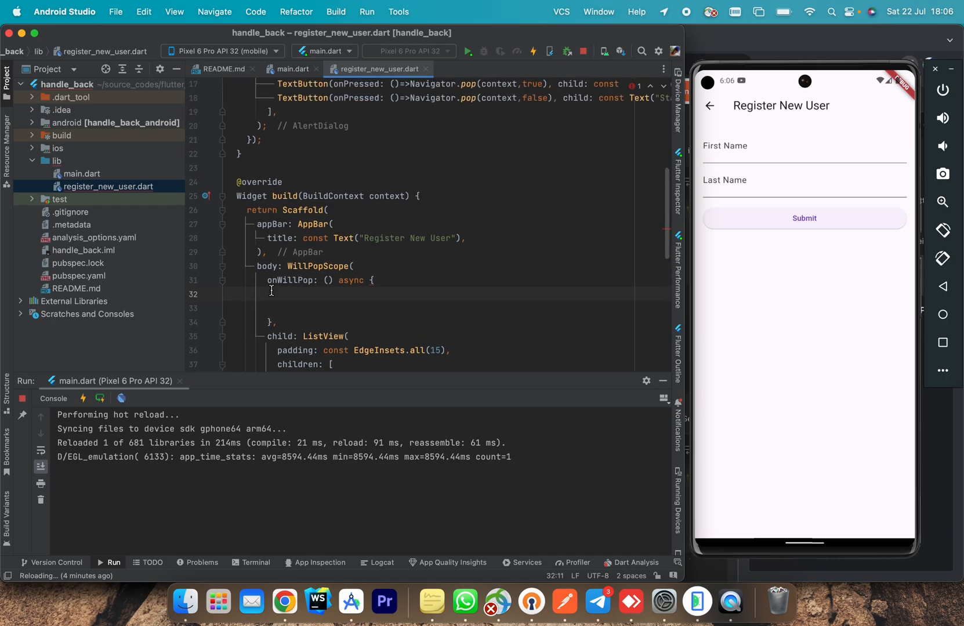
# - Make onWillPop return '(await showAlertDialog()) == true'
pyautogui.write('return (')
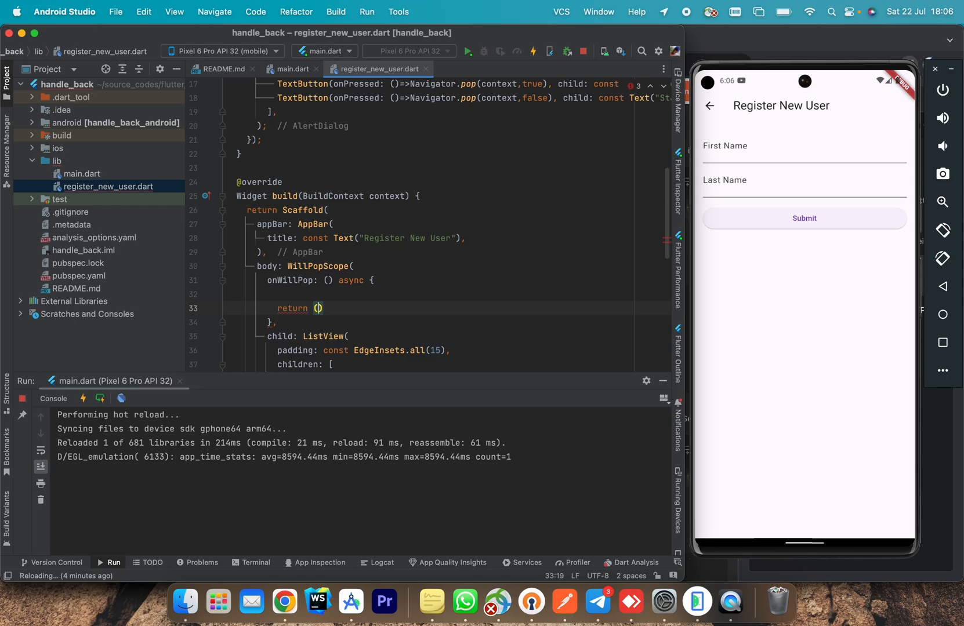
pyautogui.write('await')
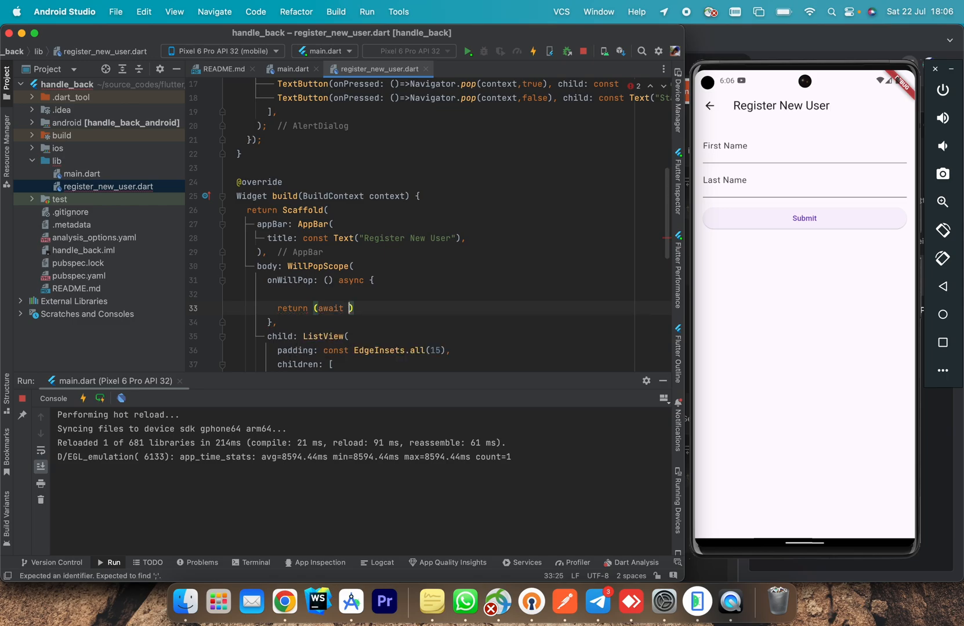
pyautogui.write('showAlertDialog(')
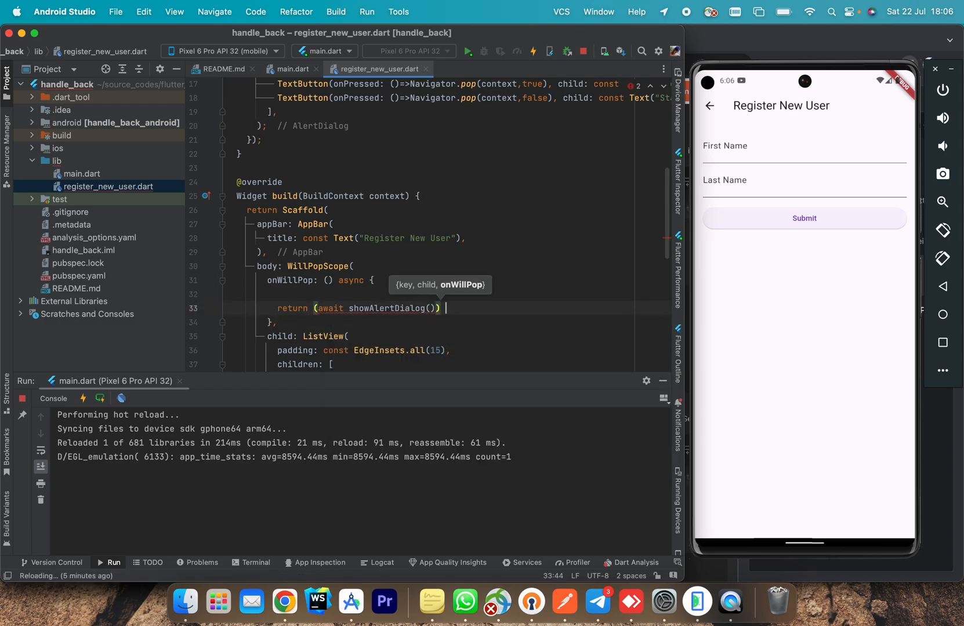
pyautogui.write('== true;')
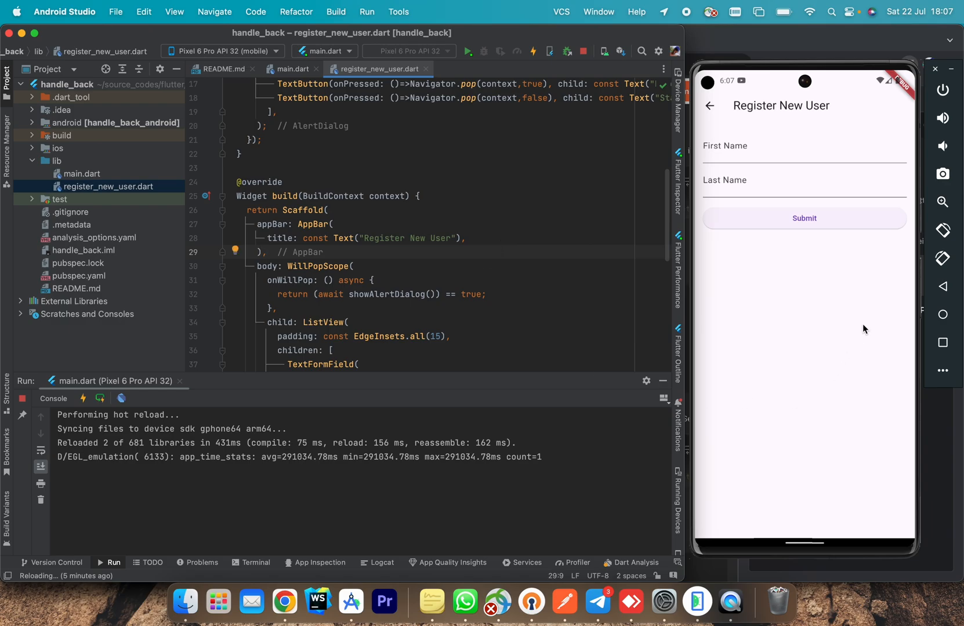
pyautogui.moveTo(711, 116)
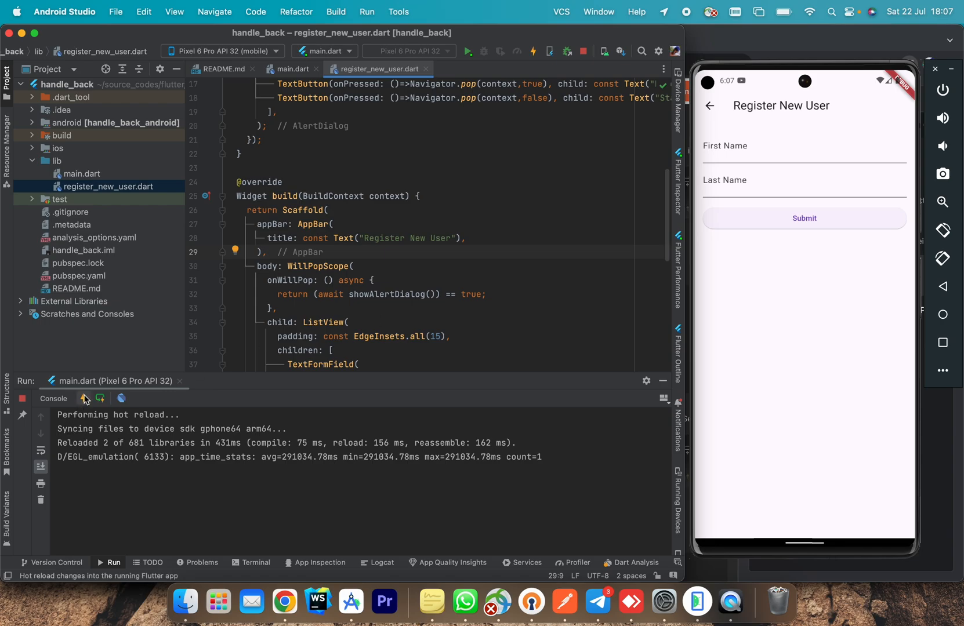
pyautogui.moveTo(84, 398)
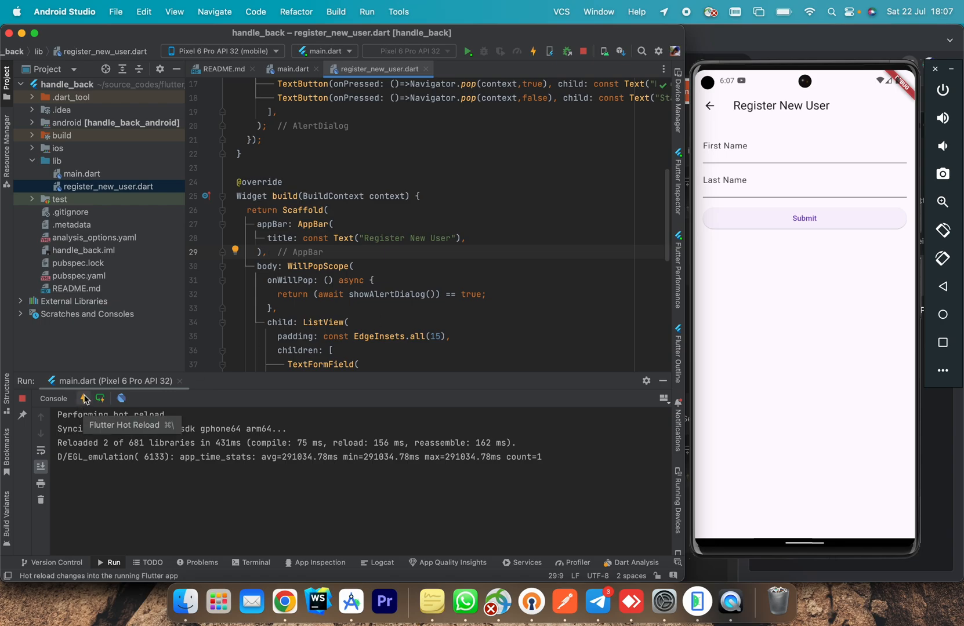
# - Hot reload, then hot restart the app on the emulator
pyautogui.click(85, 398)
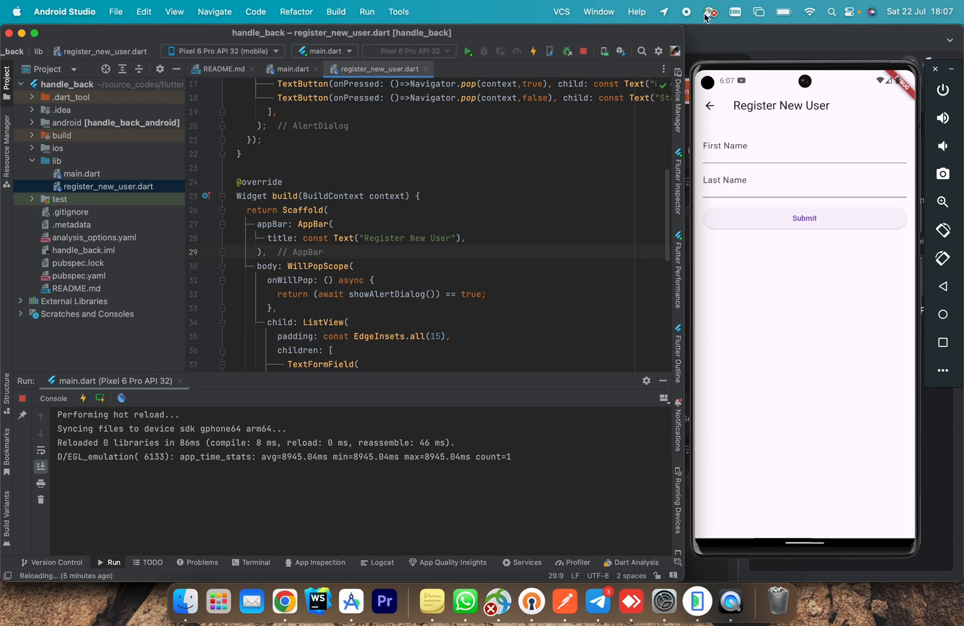
pyautogui.click(663, 11)
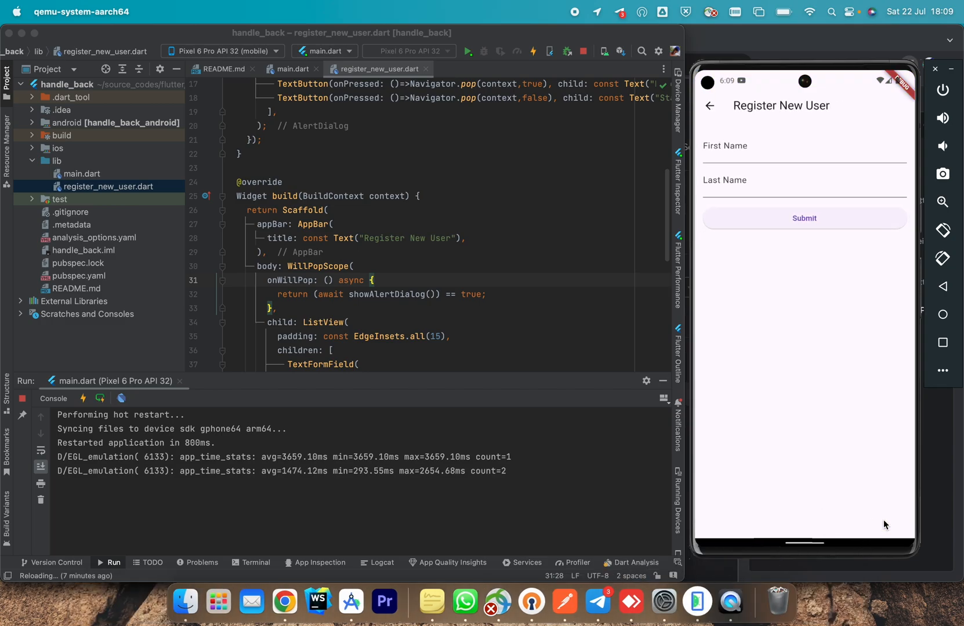
pyautogui.click(787, 154)
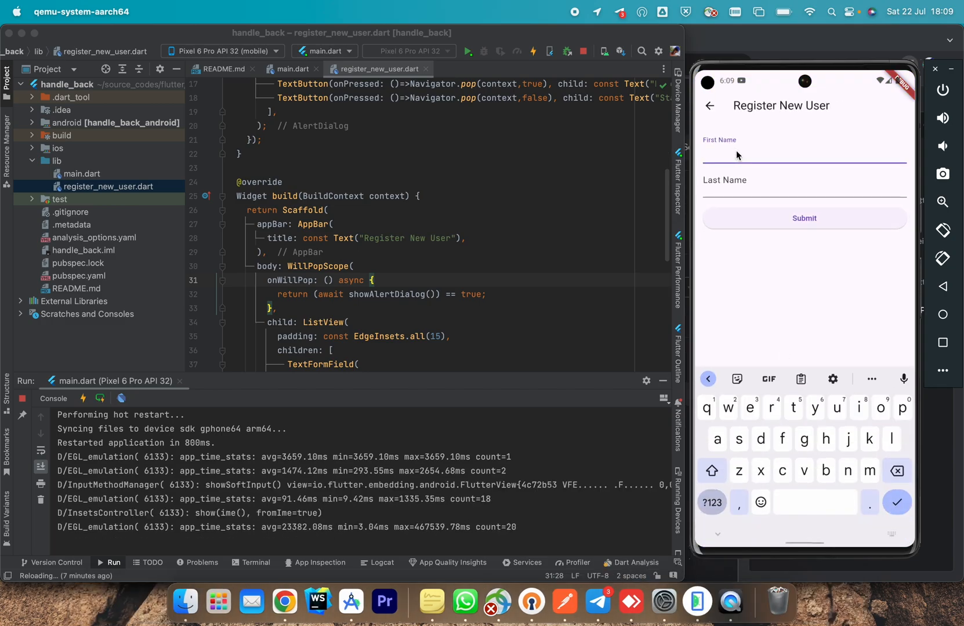
pyautogui.click(763, 152)
pyautogui.write('Emi;e')
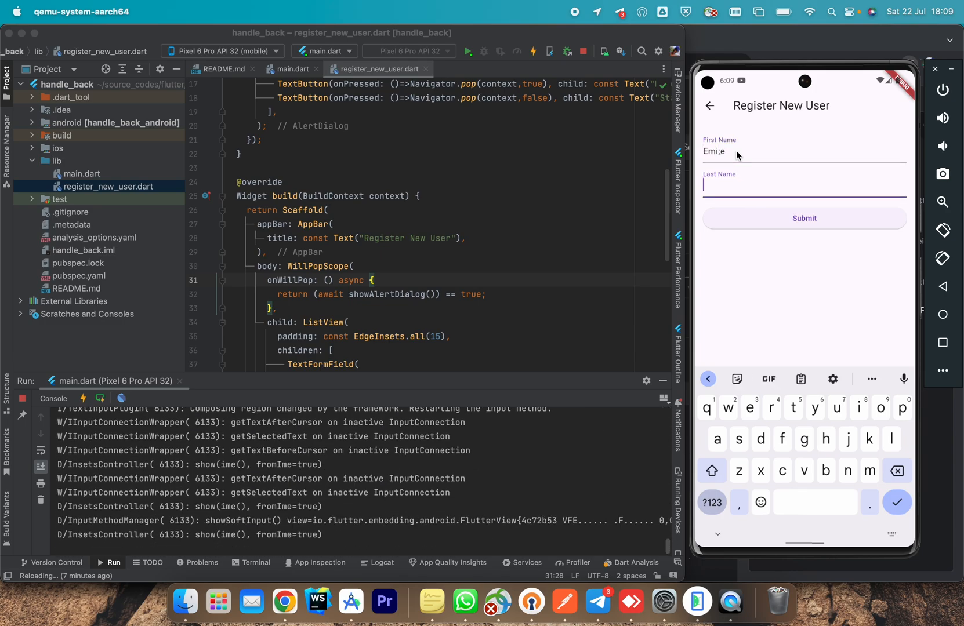
pyautogui.write('Kwizera')
pyautogui.click(804, 149)
pyautogui.write('l')
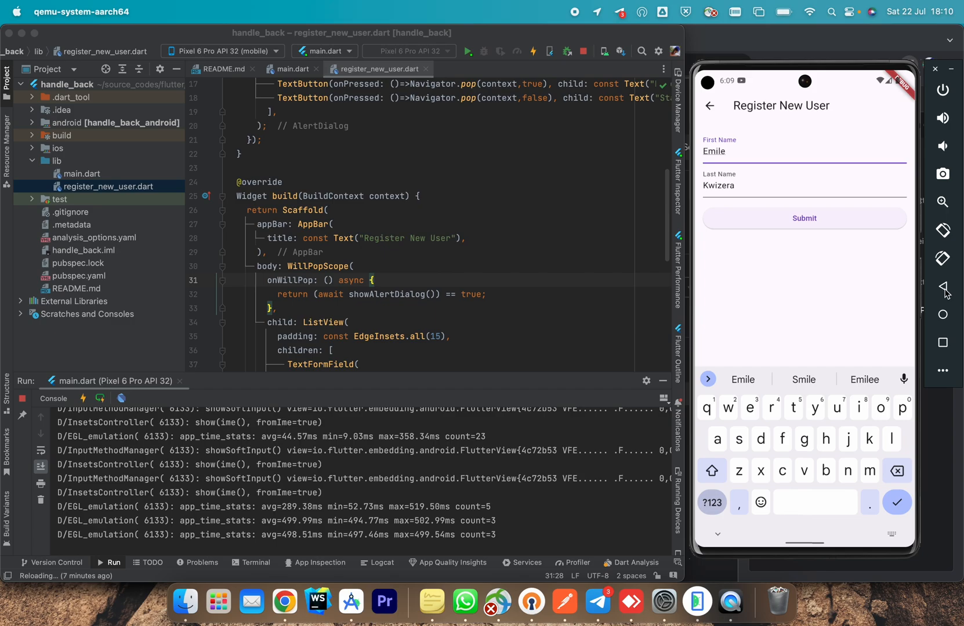
pyautogui.moveTo(942, 289)
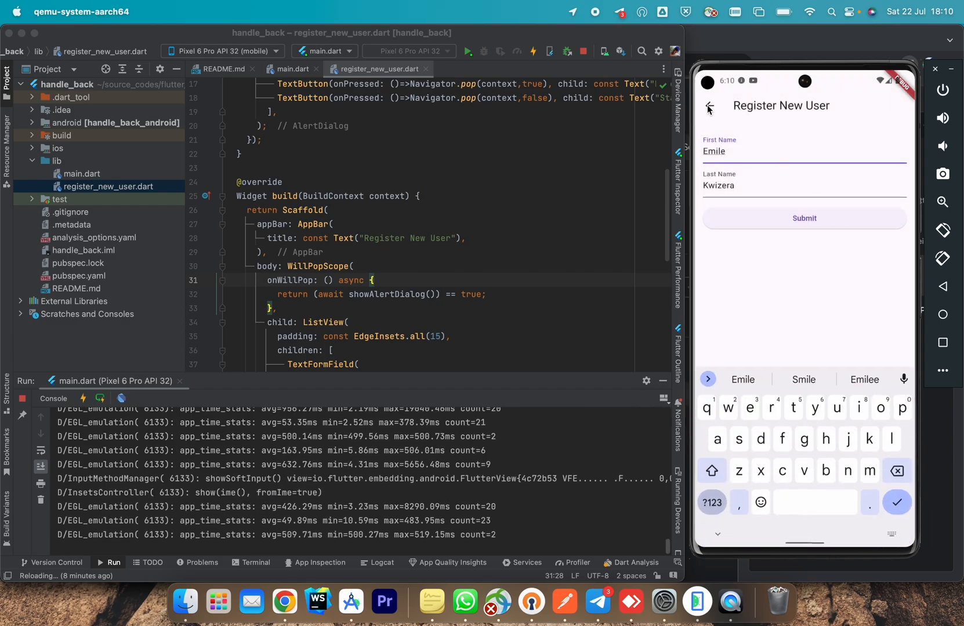
pyautogui.click(709, 108)
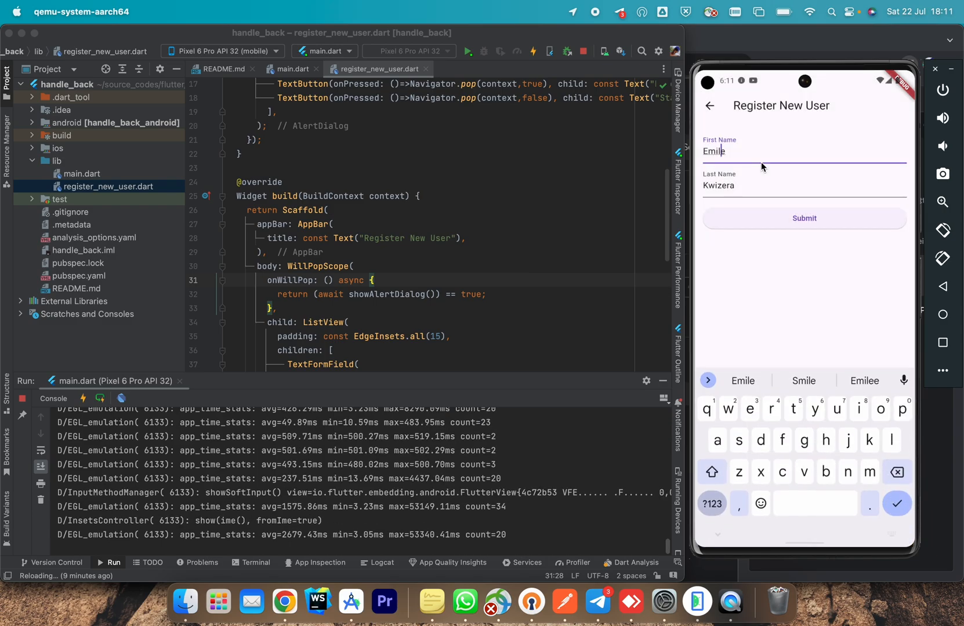
pyautogui.moveTo(943, 286)
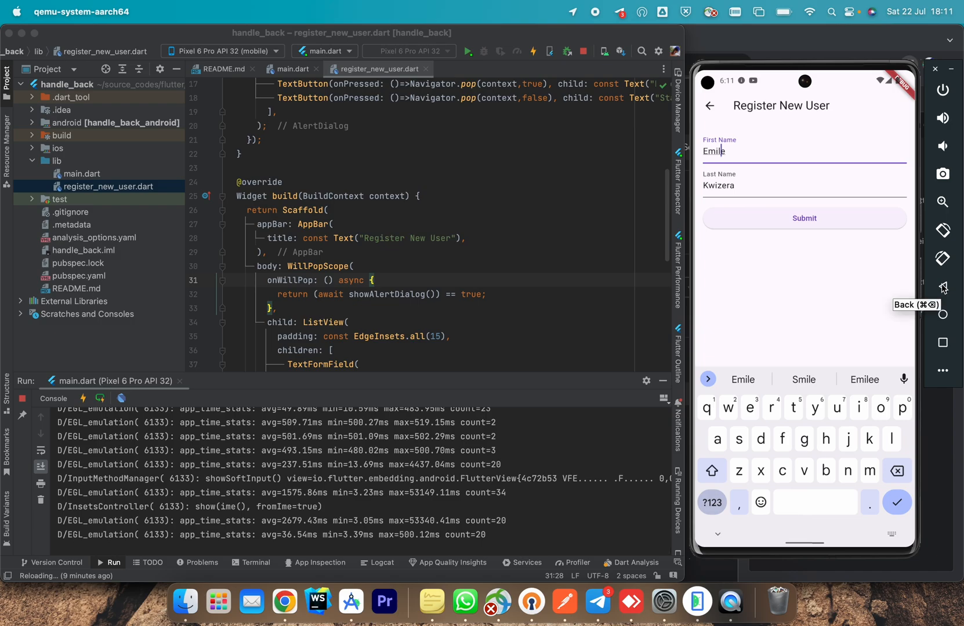